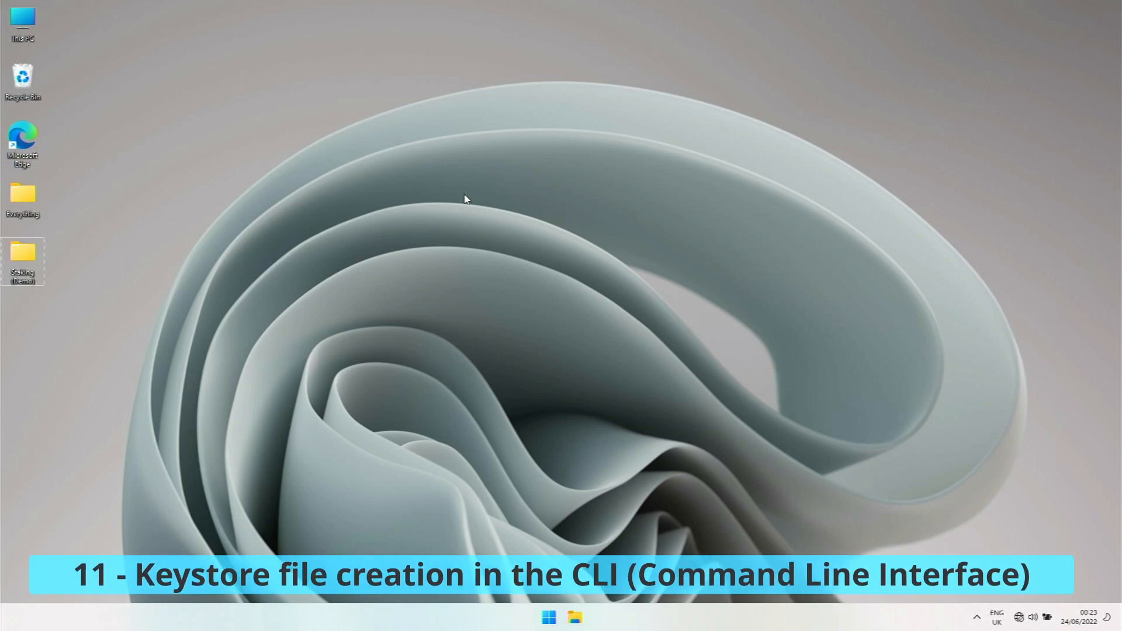
# Open File Explorer and start renaming the ENUODA (D:) drive to USB.
pyautogui.click(575, 617)
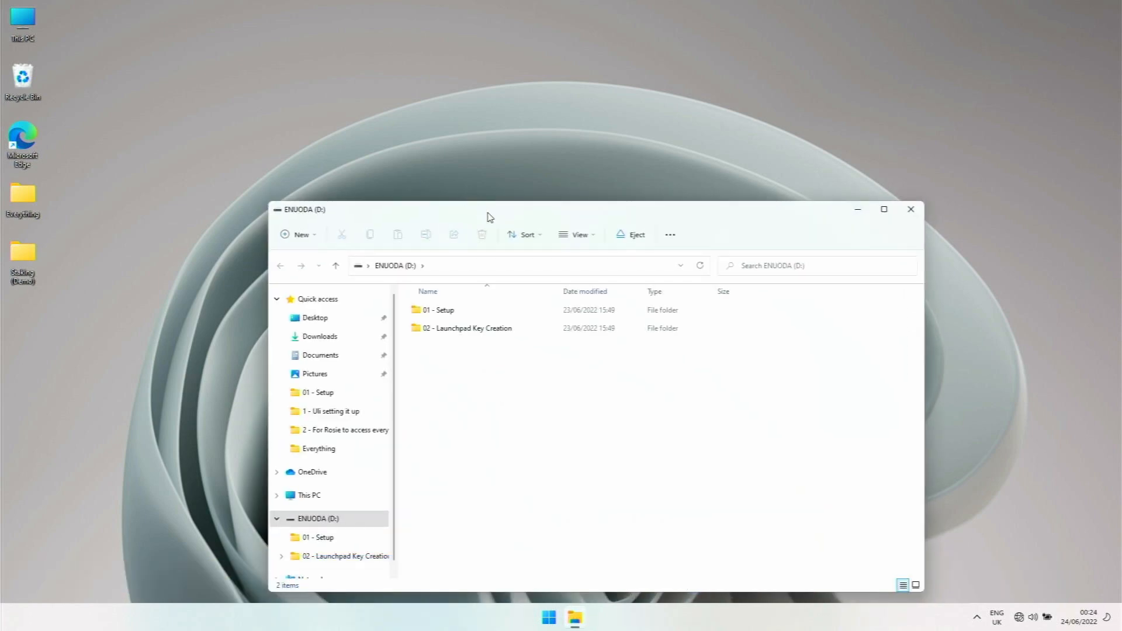
pyautogui.moveTo(487, 209); pyautogui.dragTo(555, 172)
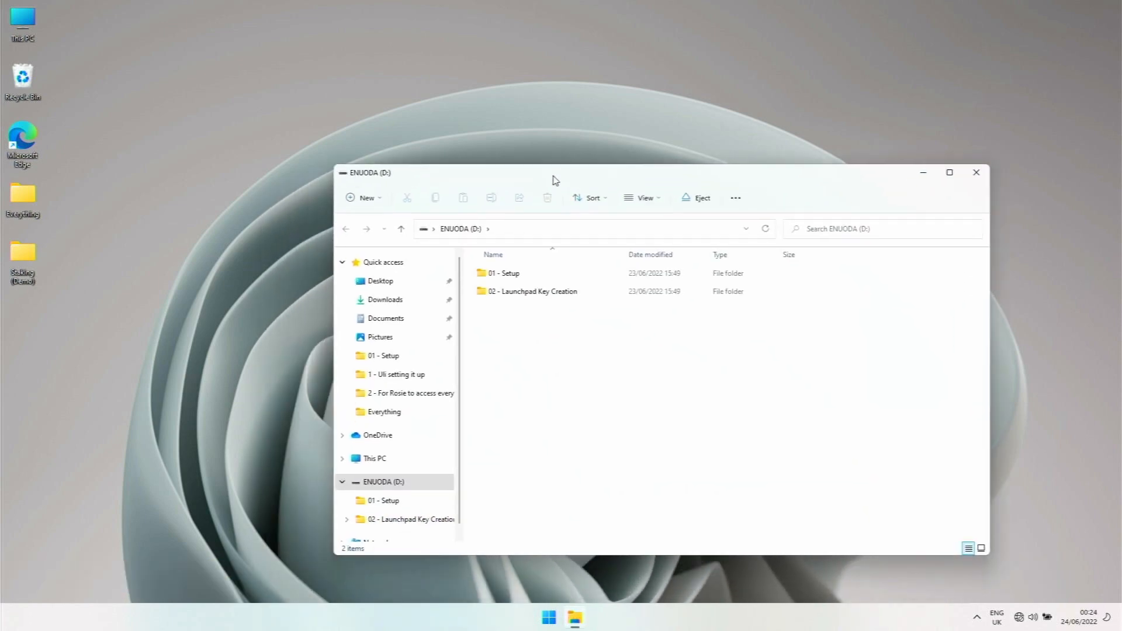
pyautogui.click(383, 481)
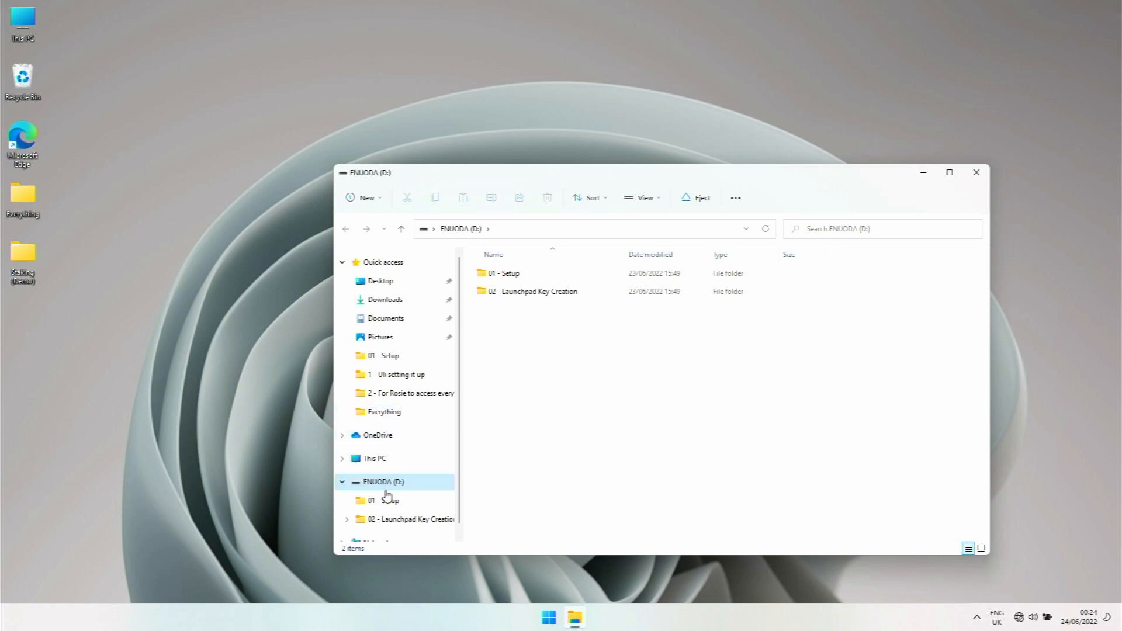
pyautogui.rightClick(382, 482)
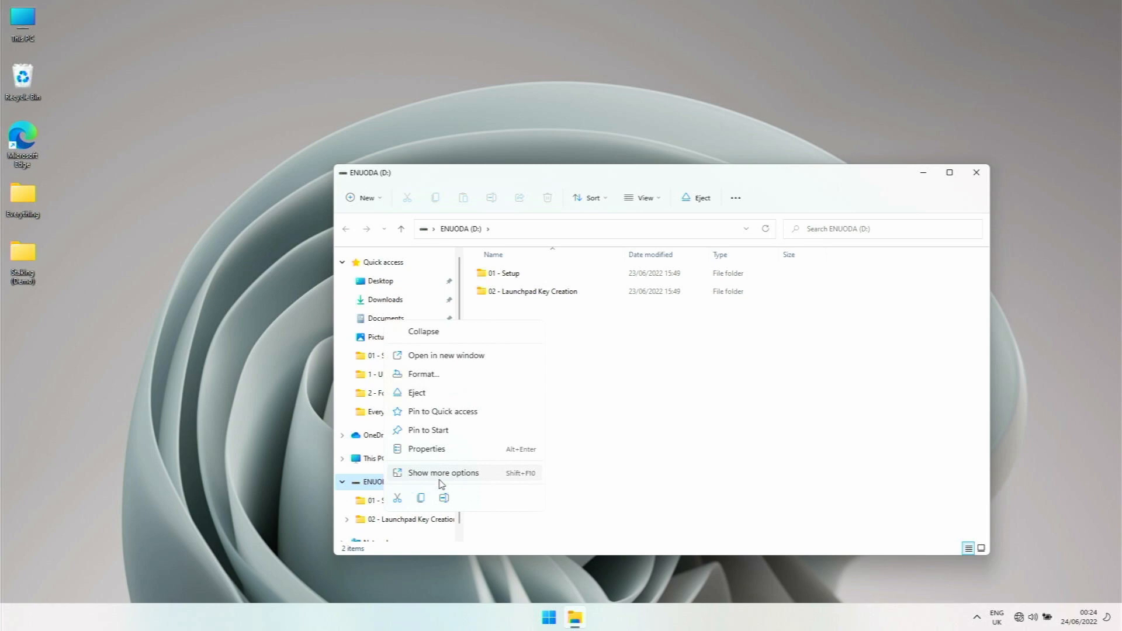
pyautogui.click(442, 472)
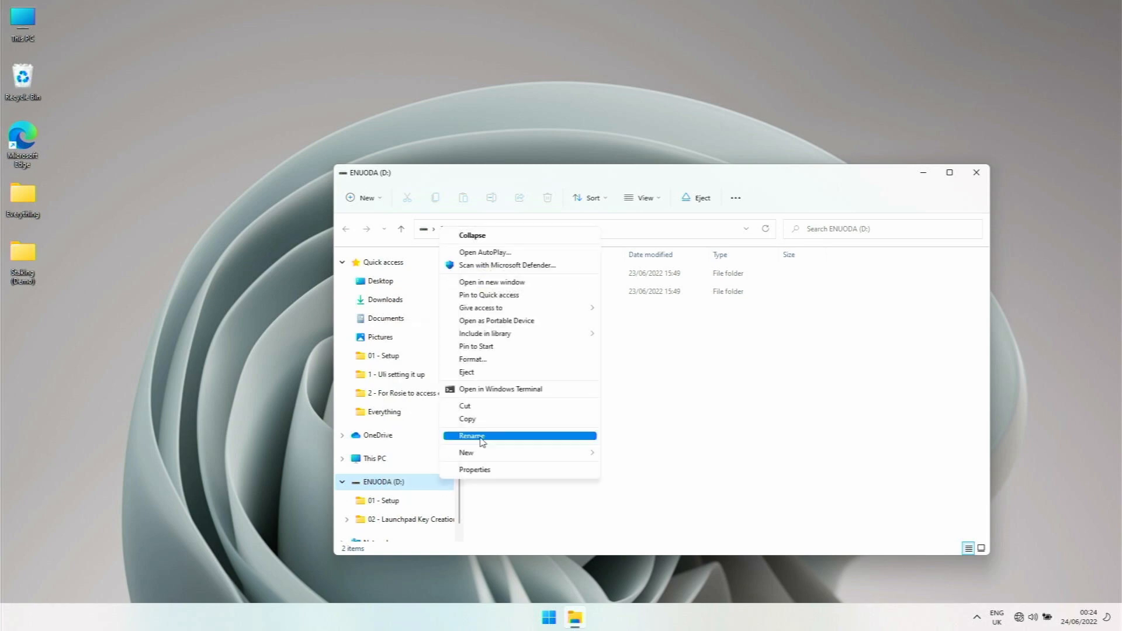
pyautogui.click(472, 435)
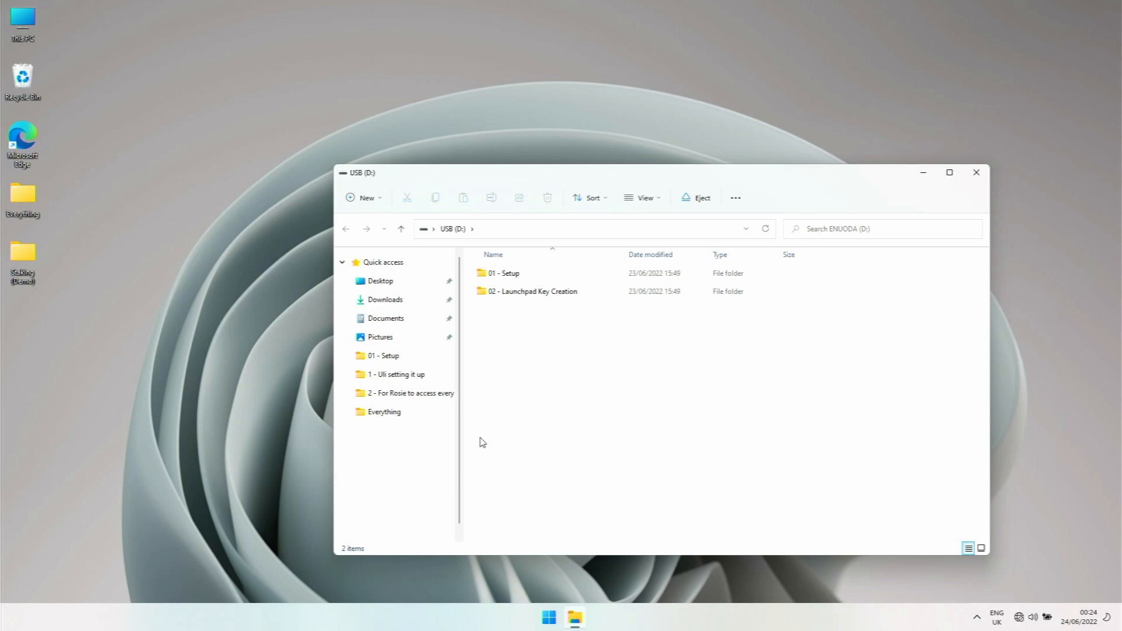
pyautogui.moveTo(400, 507)
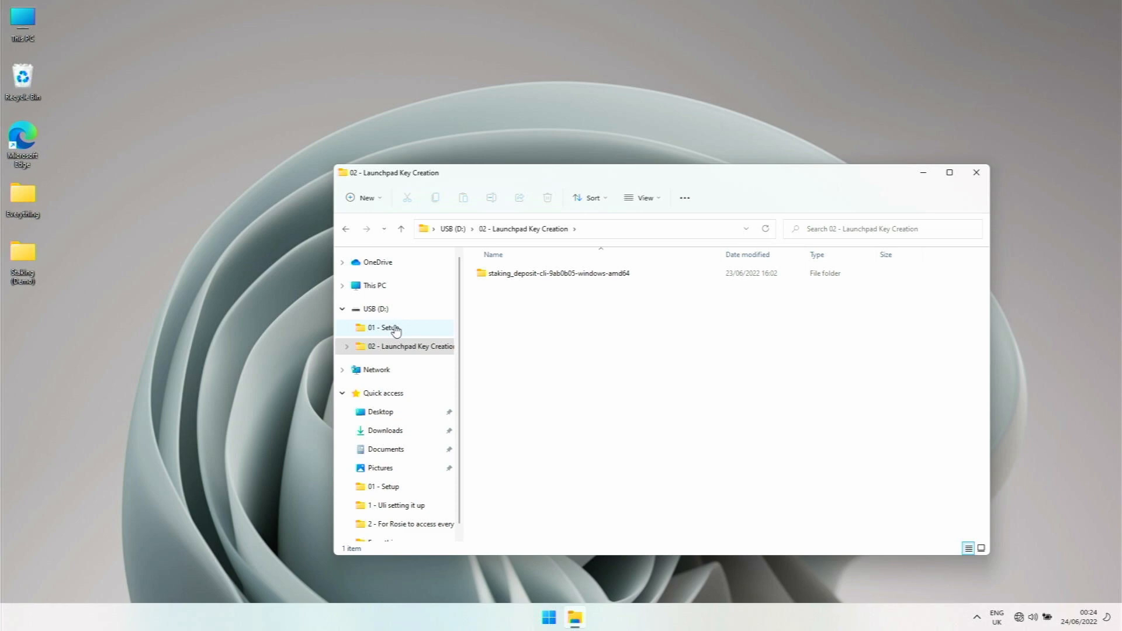
# Open the DAppNode Setup notes, then browse into the staking_deposit-cli-9ab0b05-windows-amd64 folder.
pyautogui.click(383, 328)
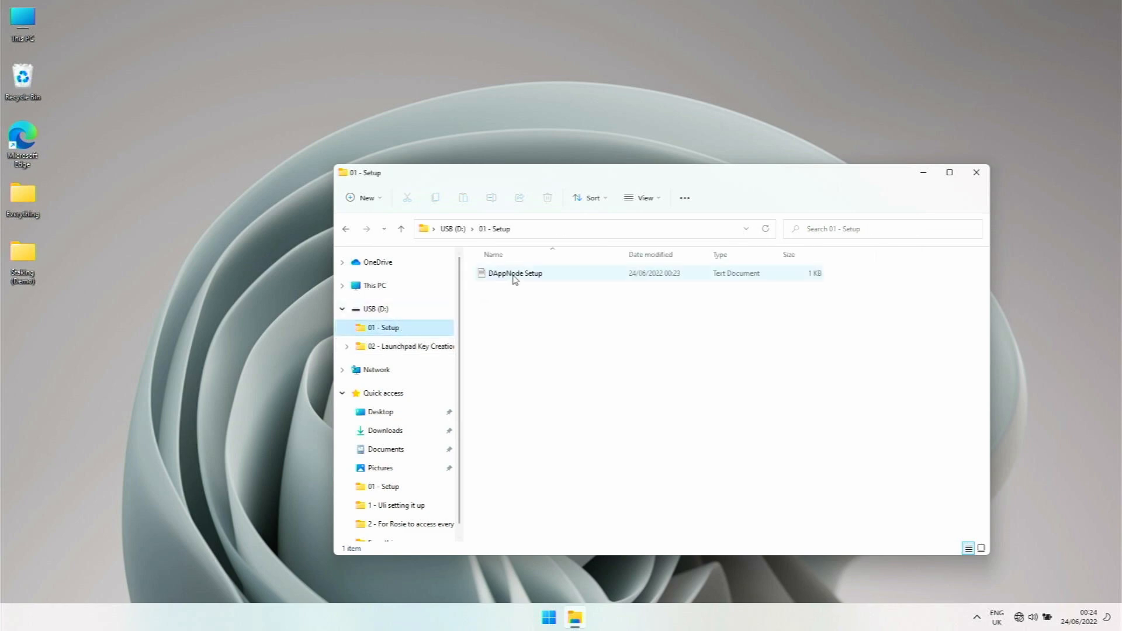
pyautogui.doubleClick(514, 272)
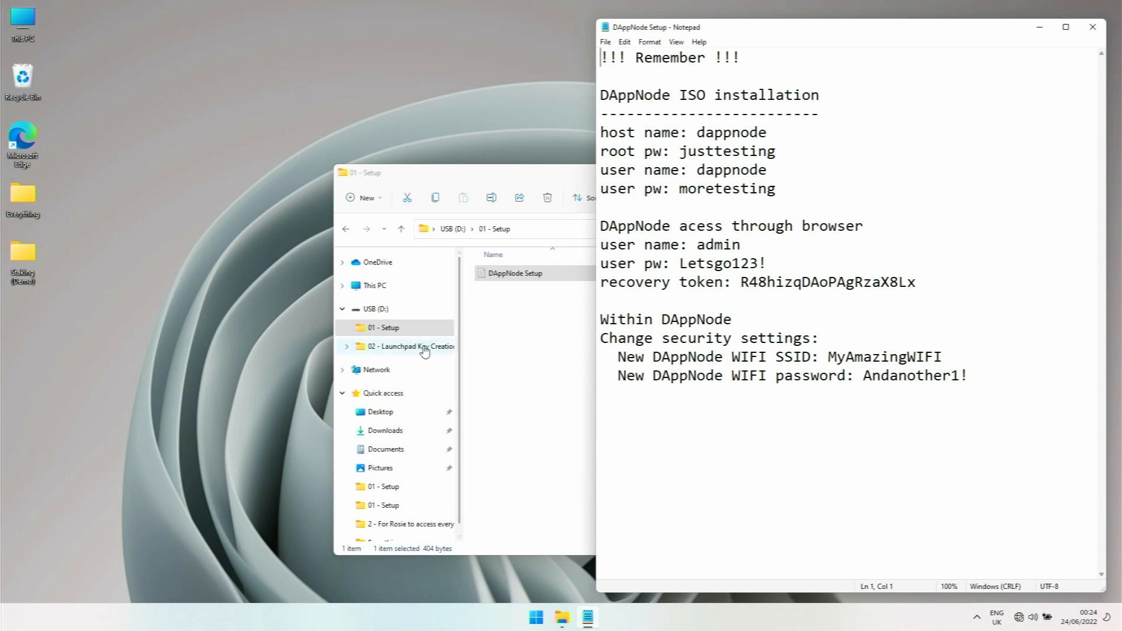
pyautogui.doubleClick(383, 347)
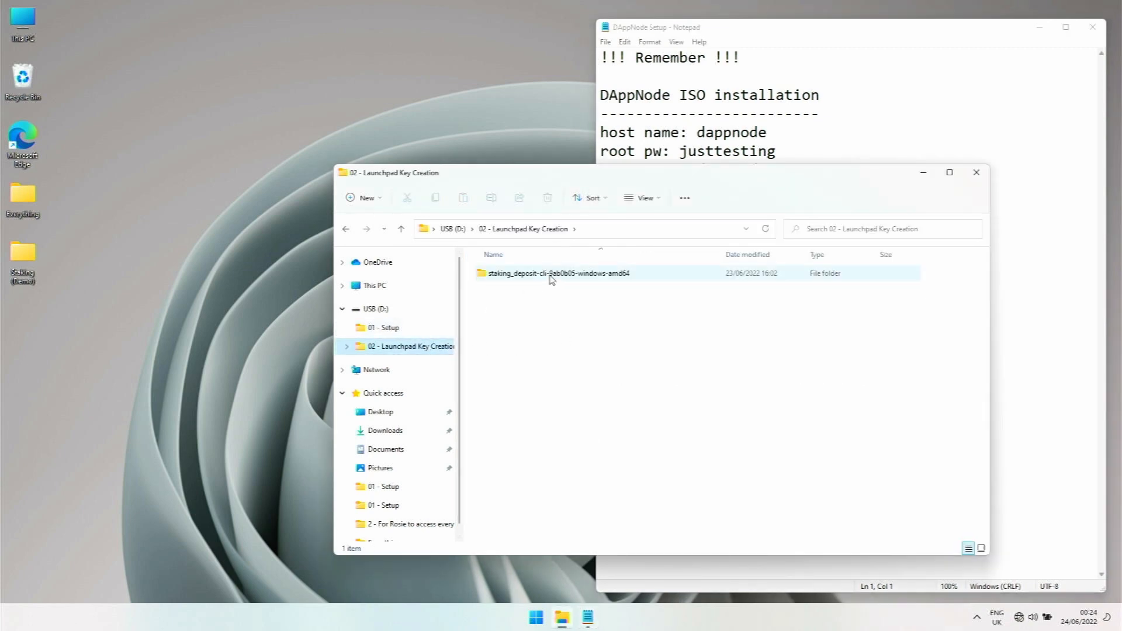
pyautogui.doubleClick(558, 273)
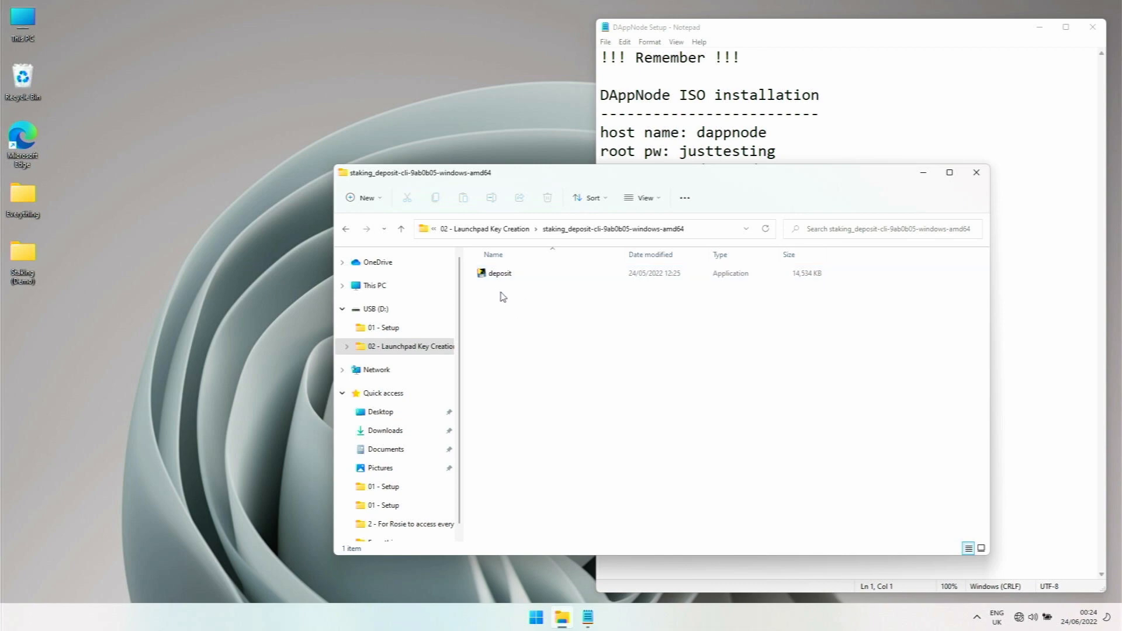
pyautogui.moveTo(504, 300)
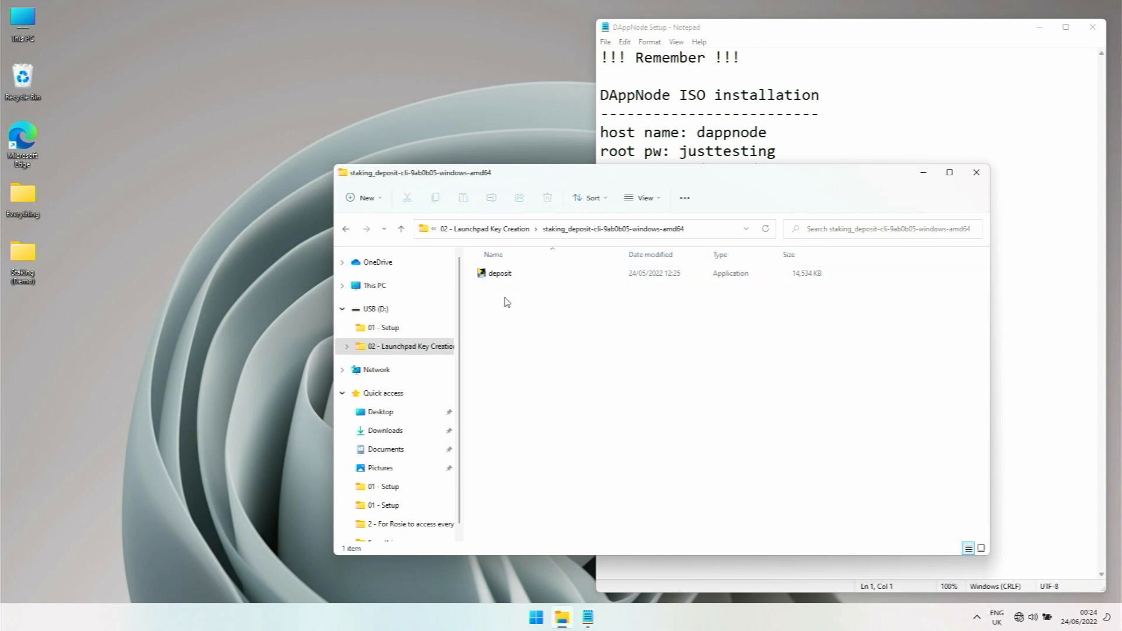
pyautogui.moveTo(507, 314)
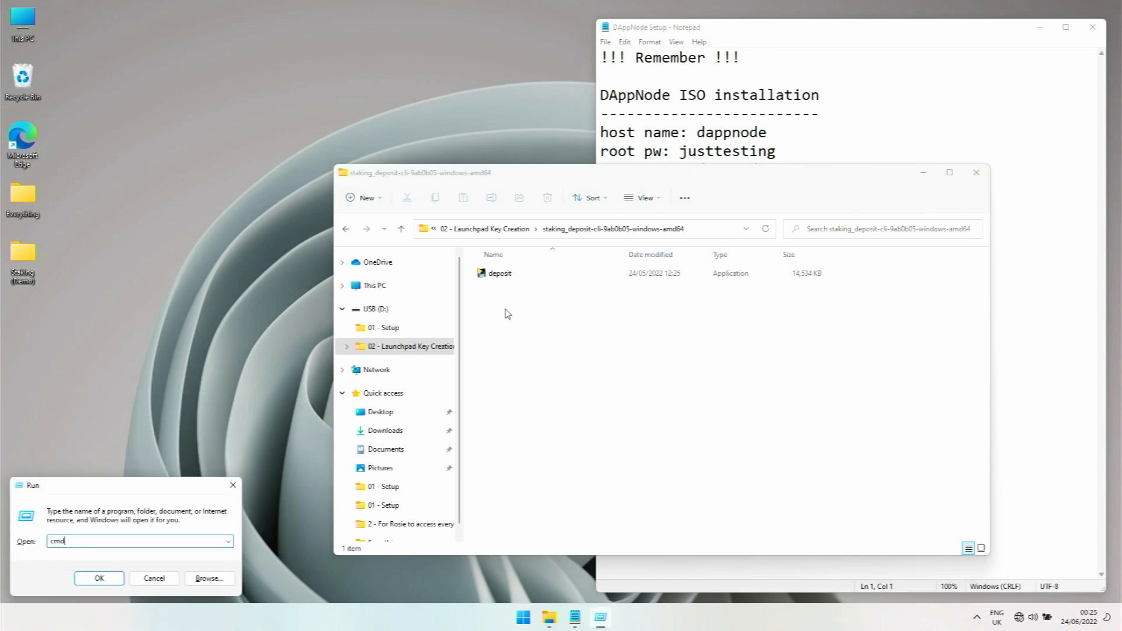
# Launch Command Prompt and tile it beside the deposit folder and setup notes.
pyautogui.click(99, 577)
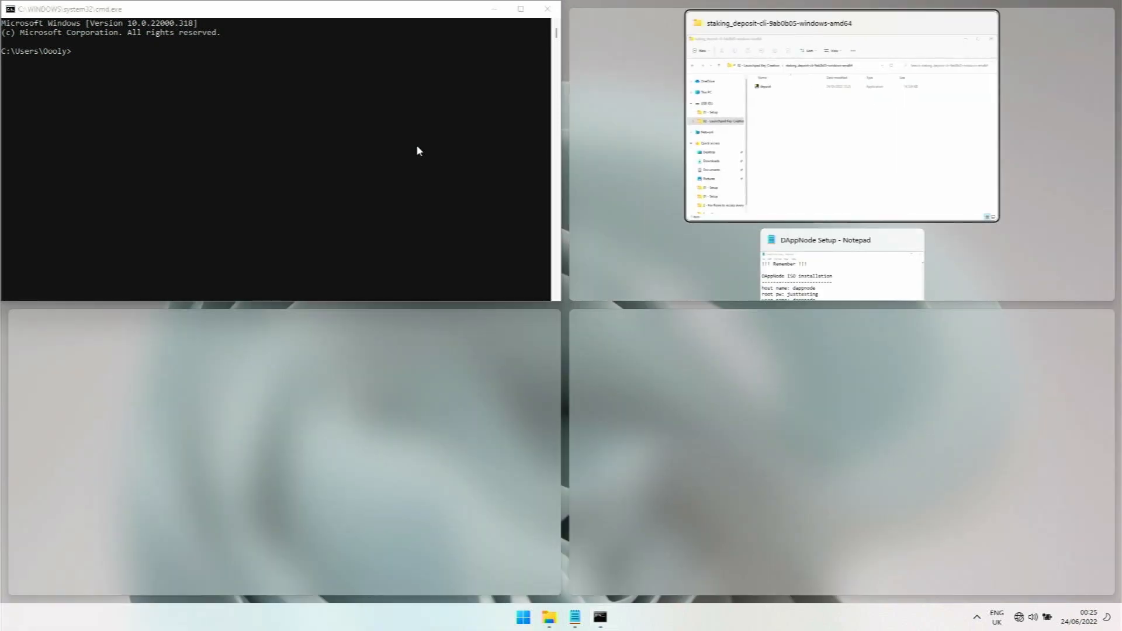
pyautogui.moveTo(525, 184)
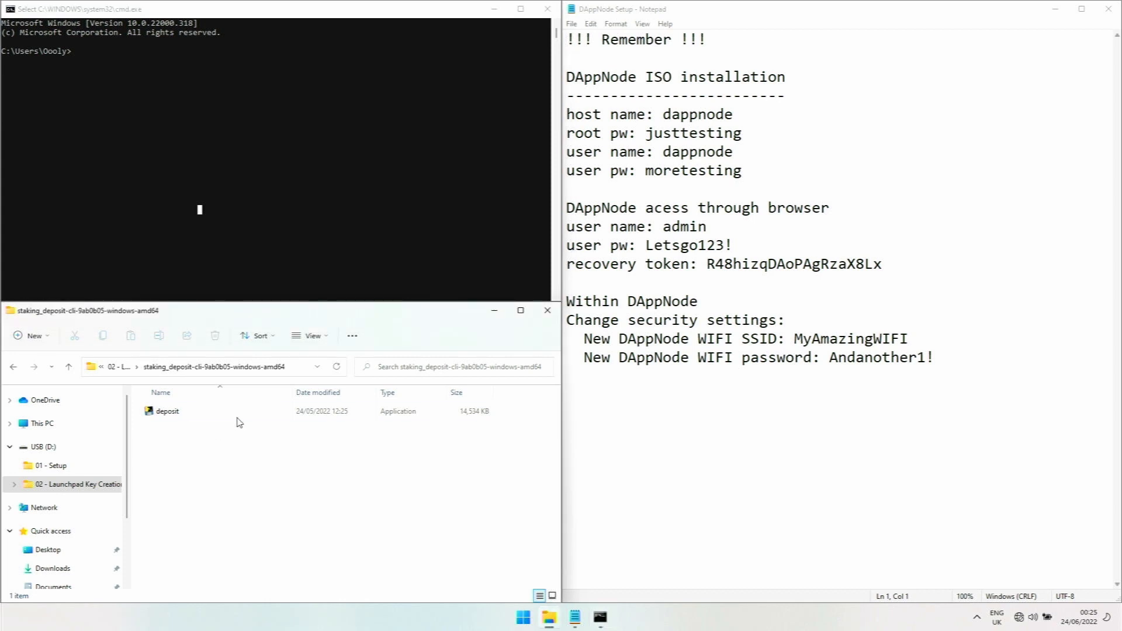
pyautogui.click(52, 465)
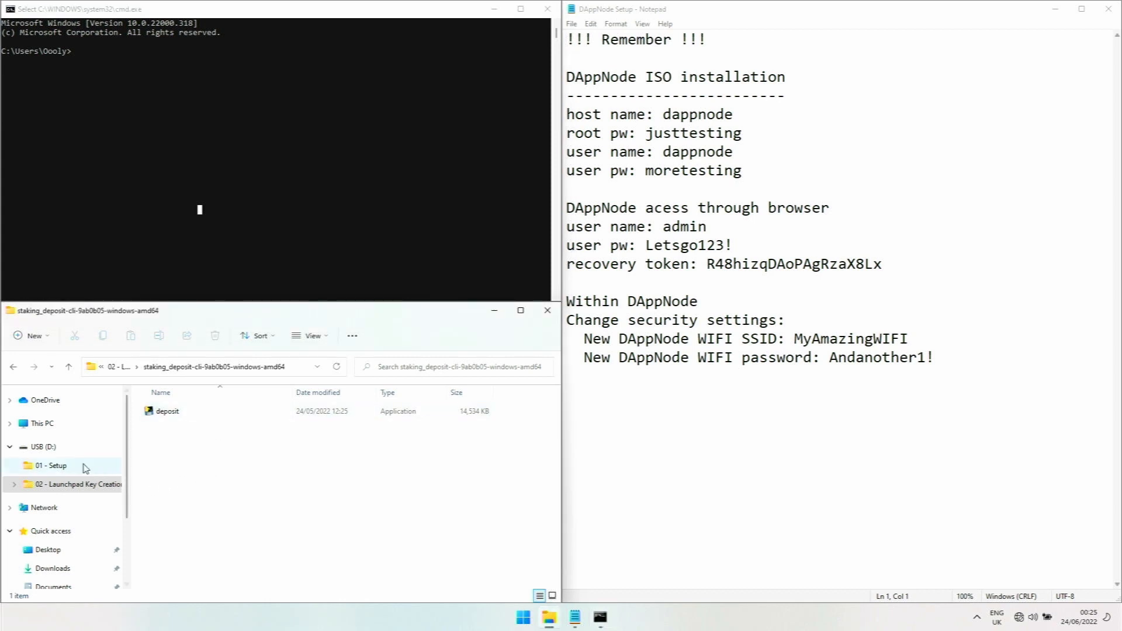
pyautogui.click(42, 446)
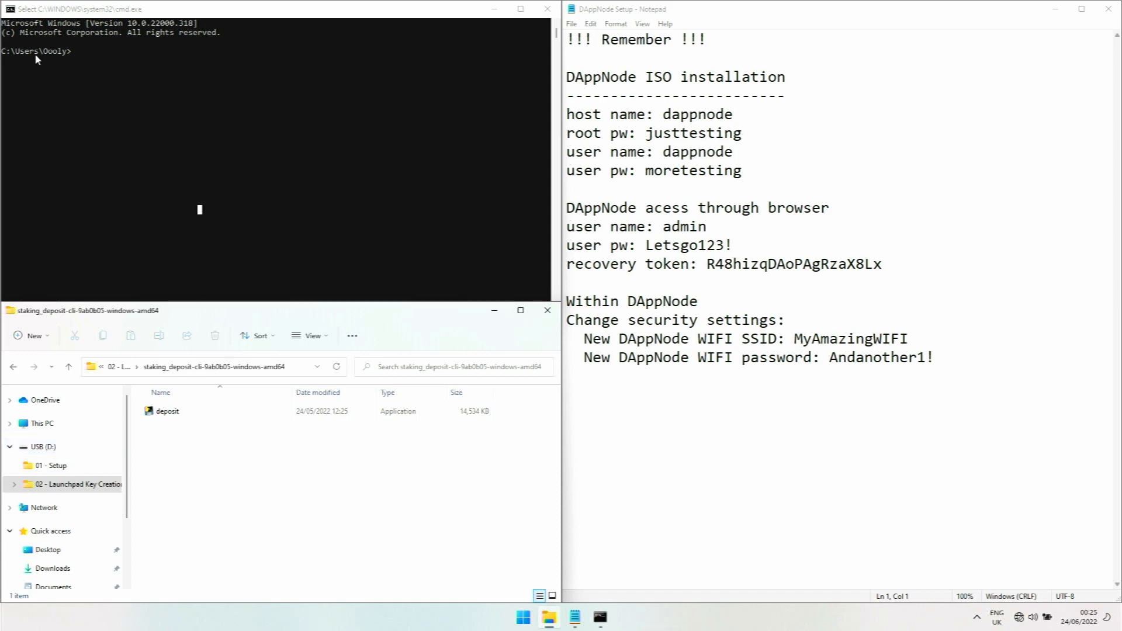
# Switch to drive D and cd into the copied staking_deposit-cli folder path.
pyautogui.write('d:')
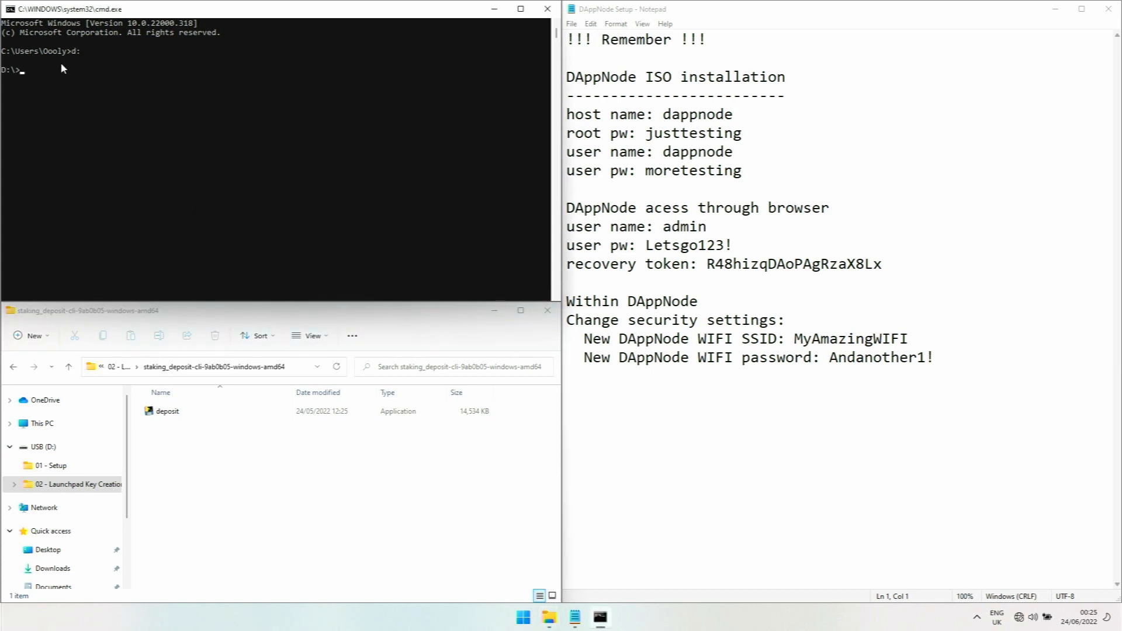
pyautogui.click(214, 366)
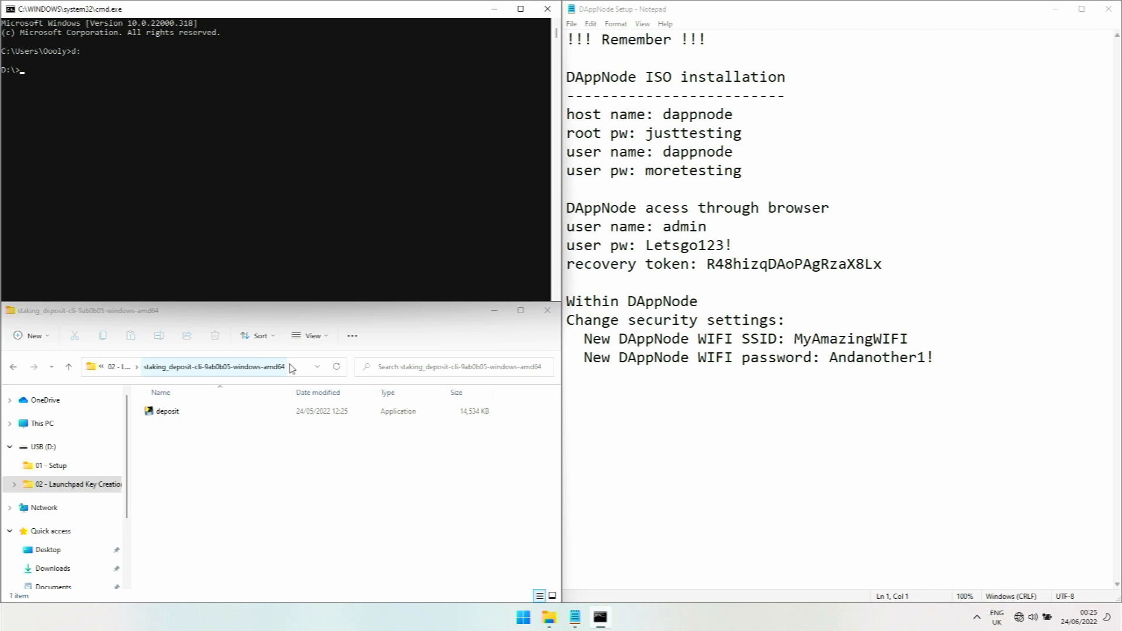
pyautogui.click(215, 367)
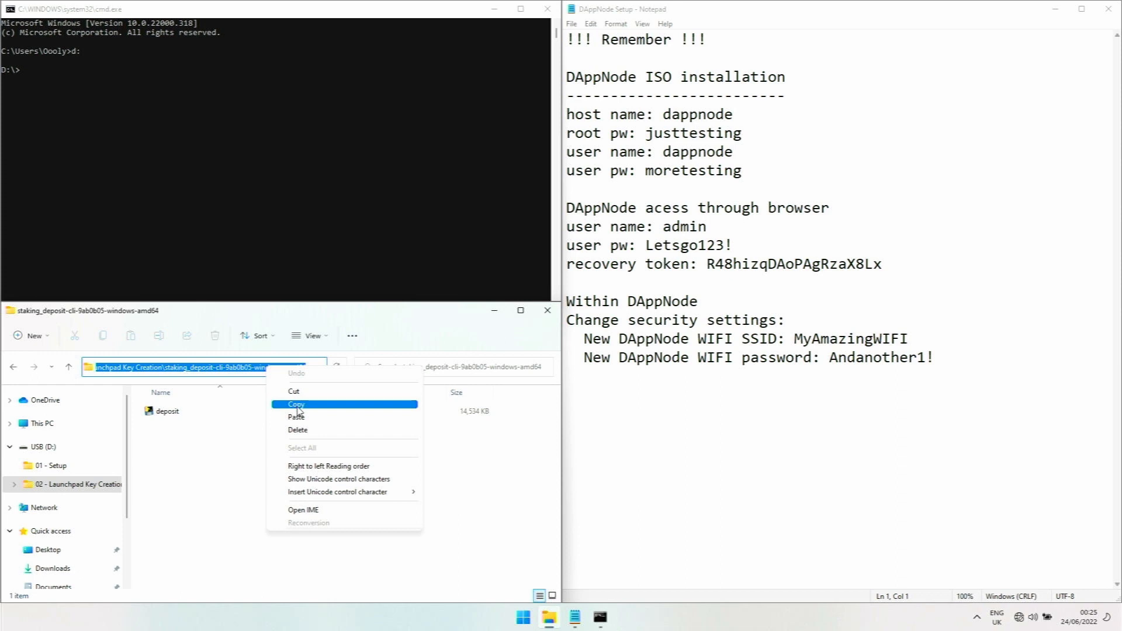
pyautogui.write('cd')
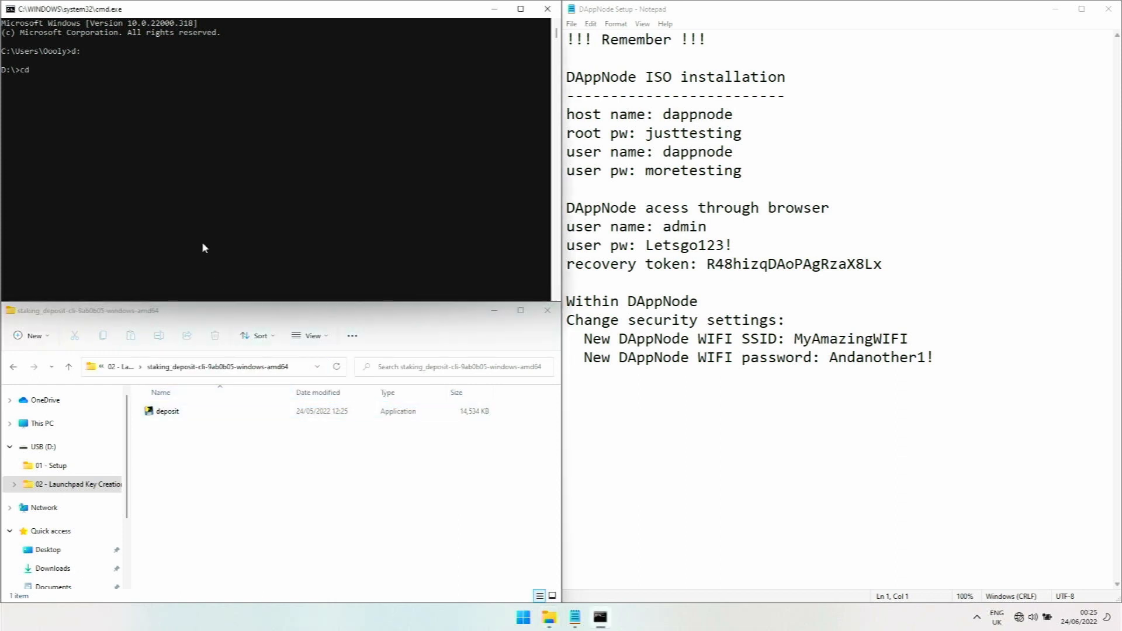
pyautogui.moveTo(150, 169)
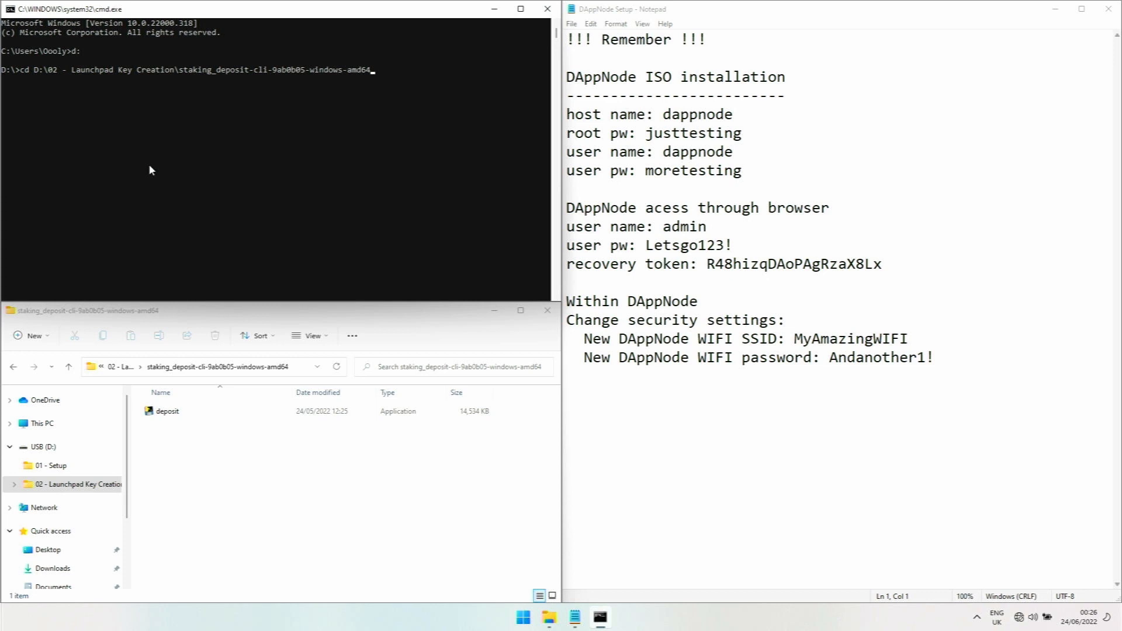
pyautogui.press('enter')
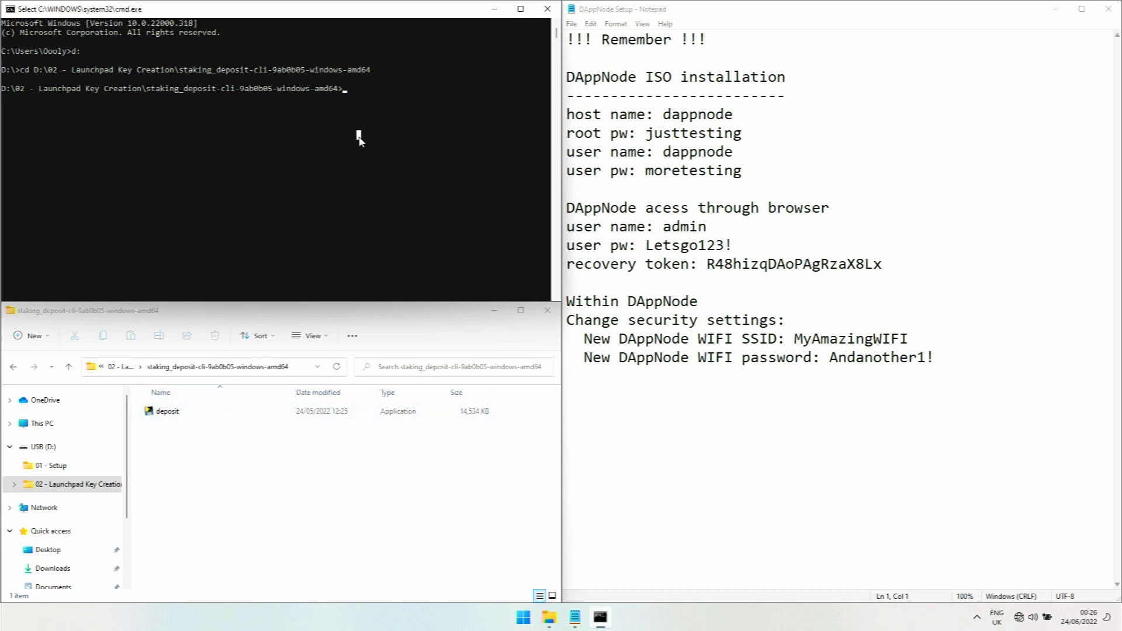
# Run 'deposit new-mnemonic' to start generating a new mnemonic and keys.
pyautogui.write('deposit')
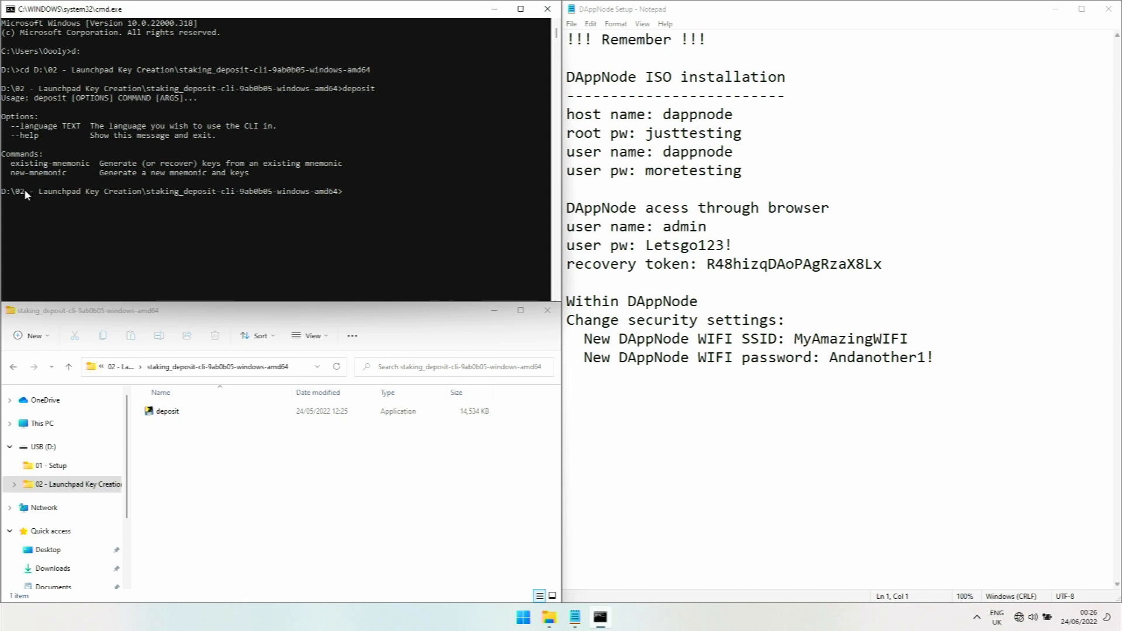
pyautogui.moveTo(58, 169)
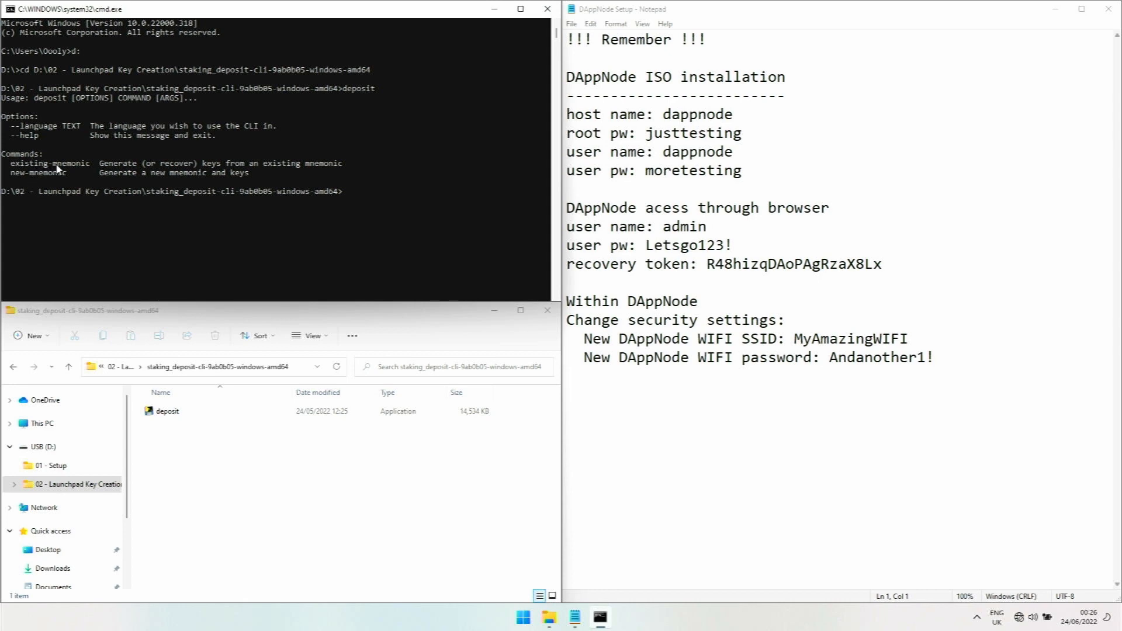
pyautogui.moveTo(54, 185)
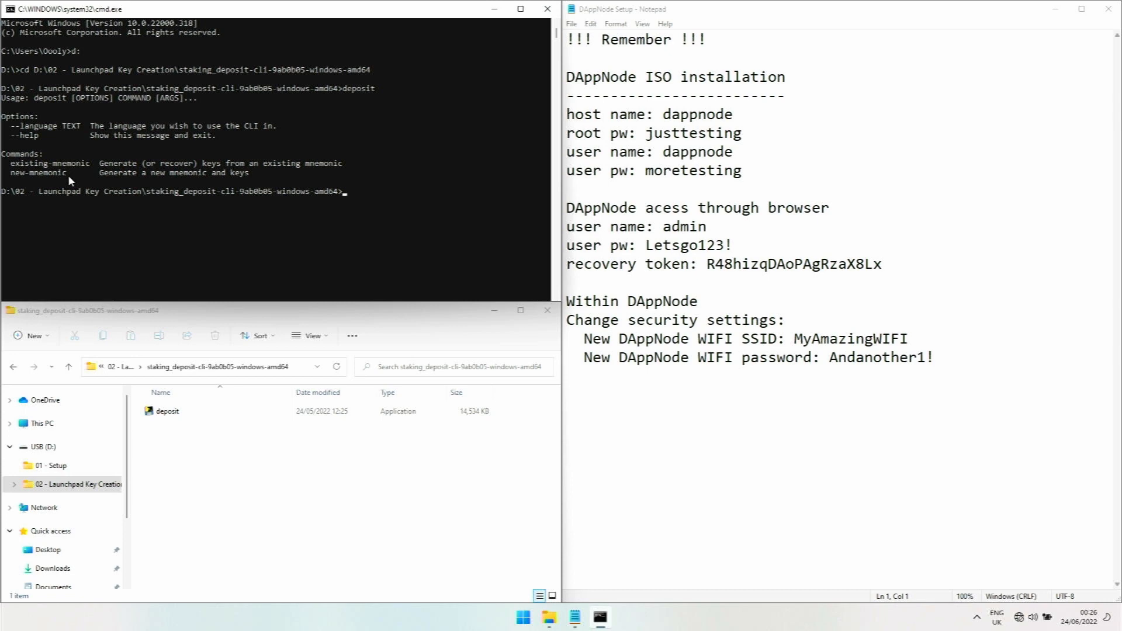
pyautogui.moveTo(91, 187)
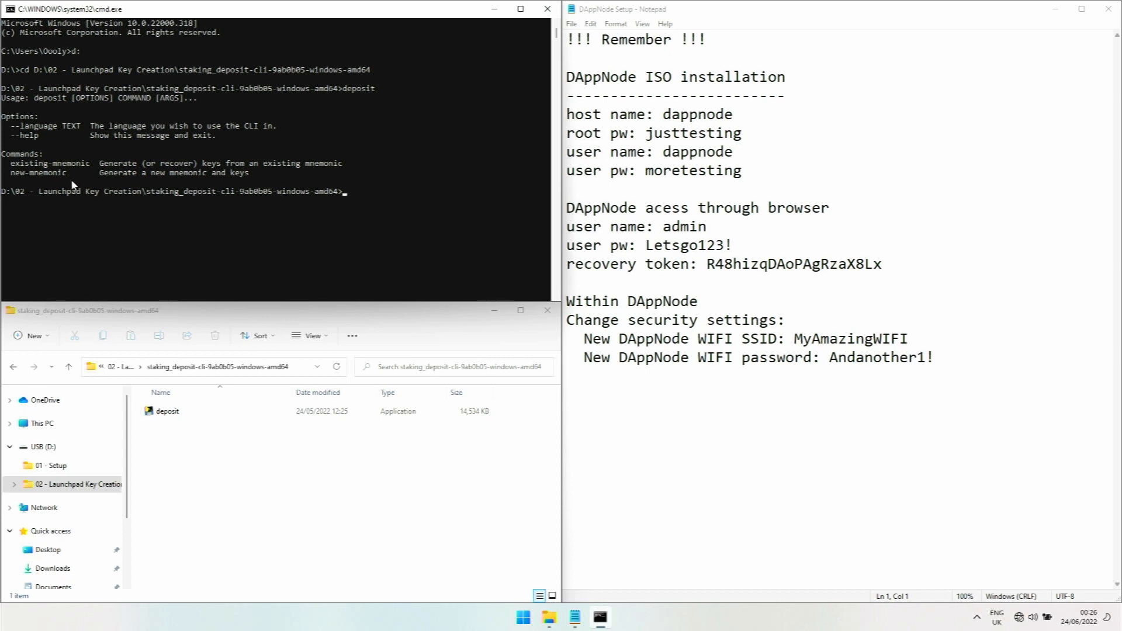
pyautogui.write('deposit')
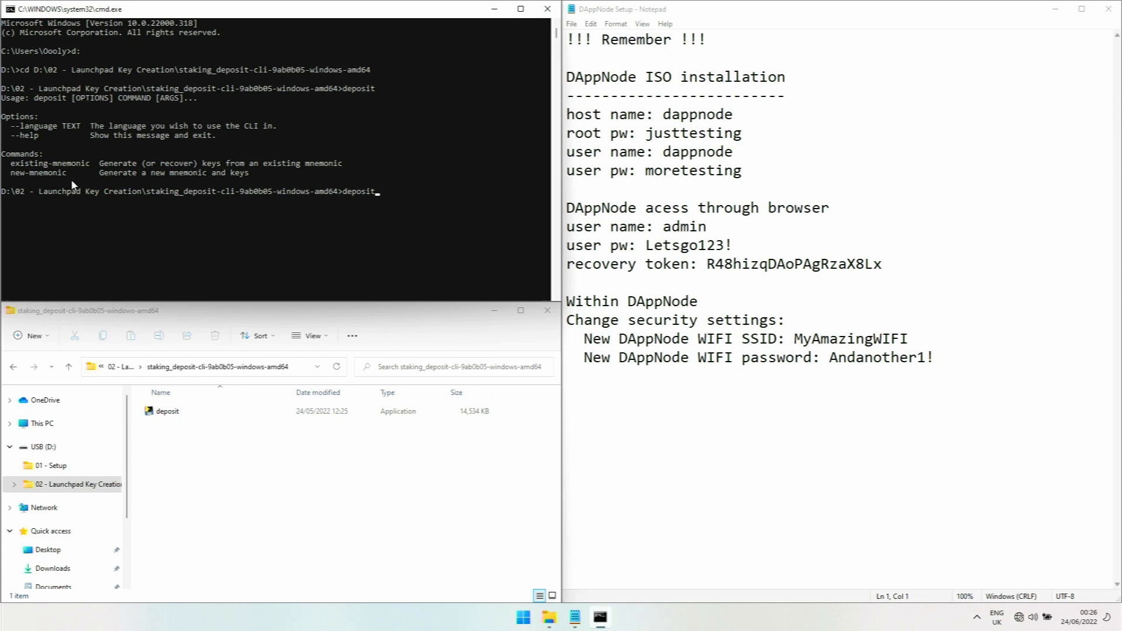
pyautogui.write('new-mnemonic')
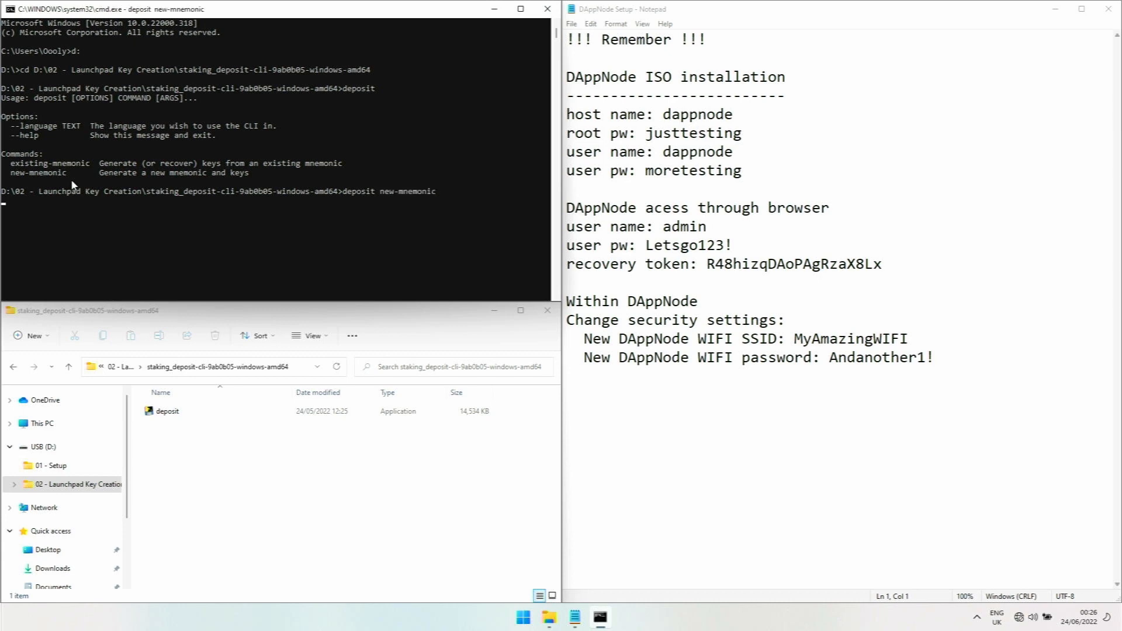
pyautogui.press('enter')
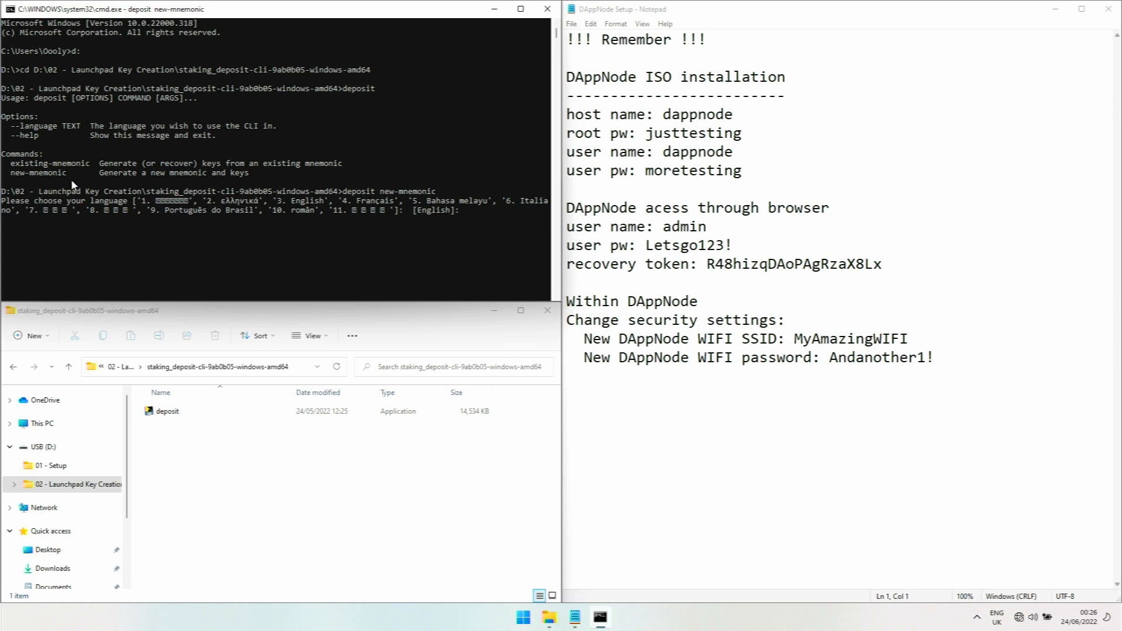
pyautogui.moveTo(323, 151)
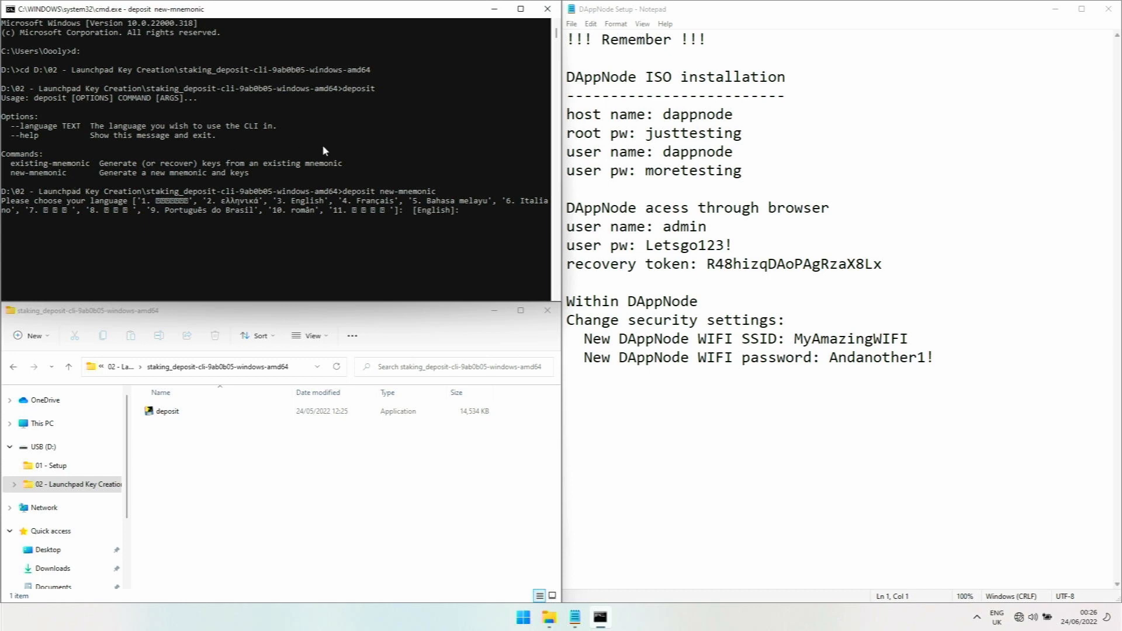
# Answer the prompts with 3, English mnemonics (4), 1 validator, and mainnet.
pyautogui.write('3')
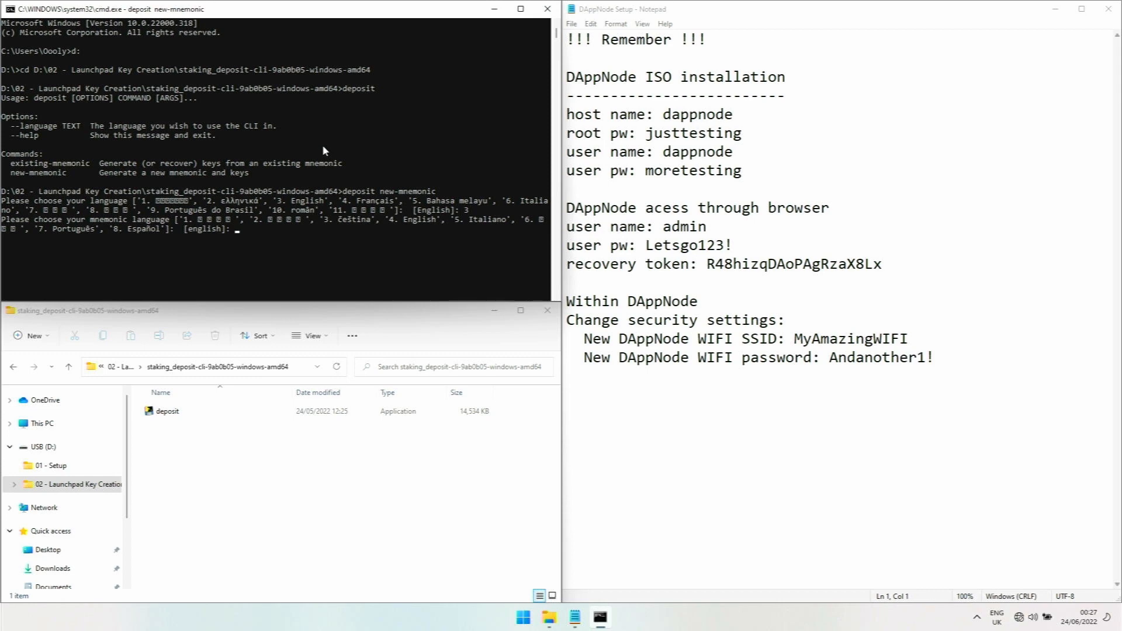
pyautogui.moveTo(427, 156)
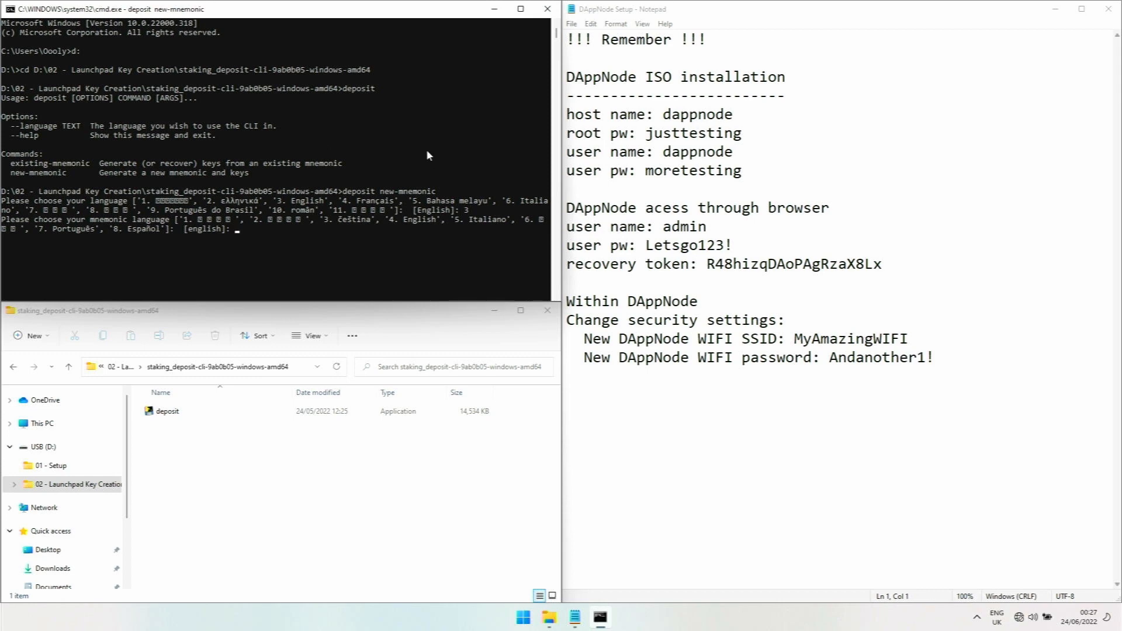
pyautogui.write('4')
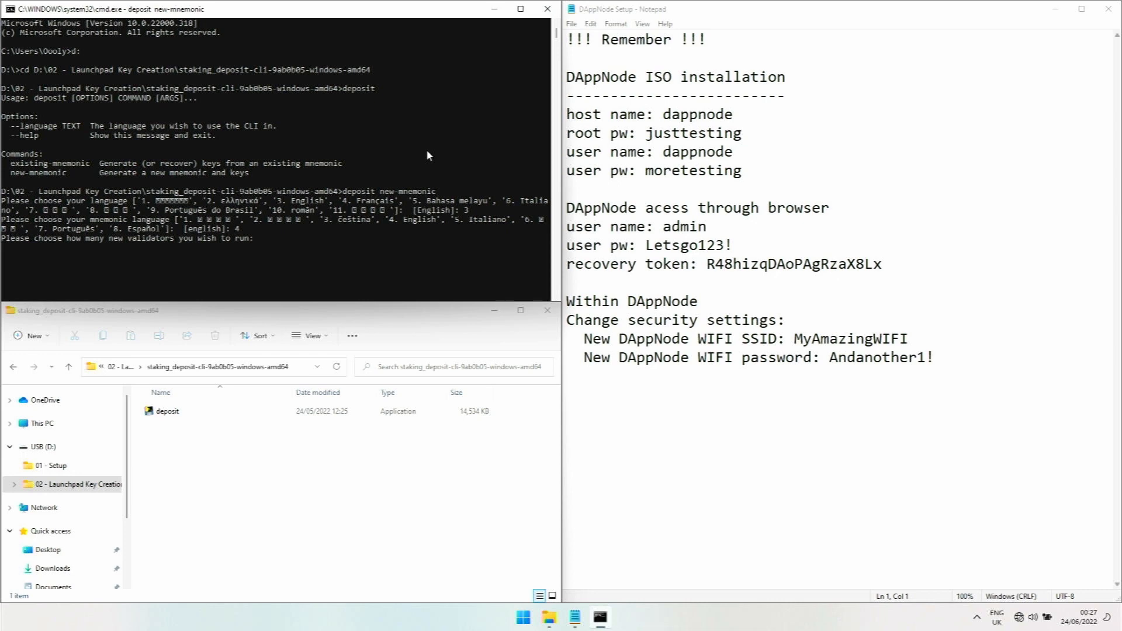
pyautogui.write('1')
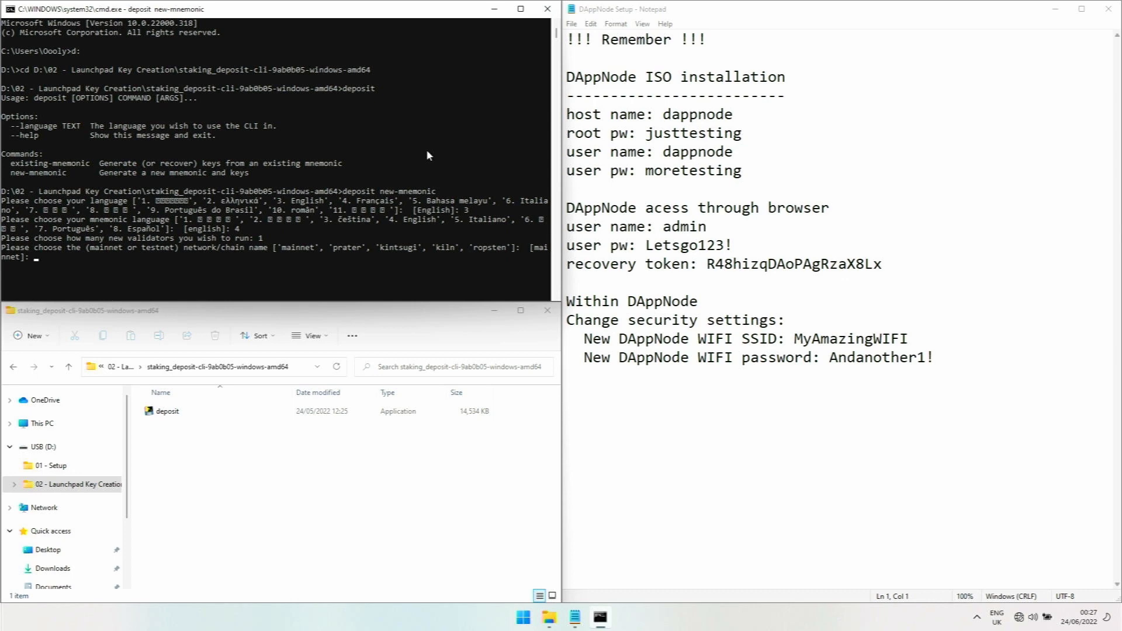
pyautogui.write('m')
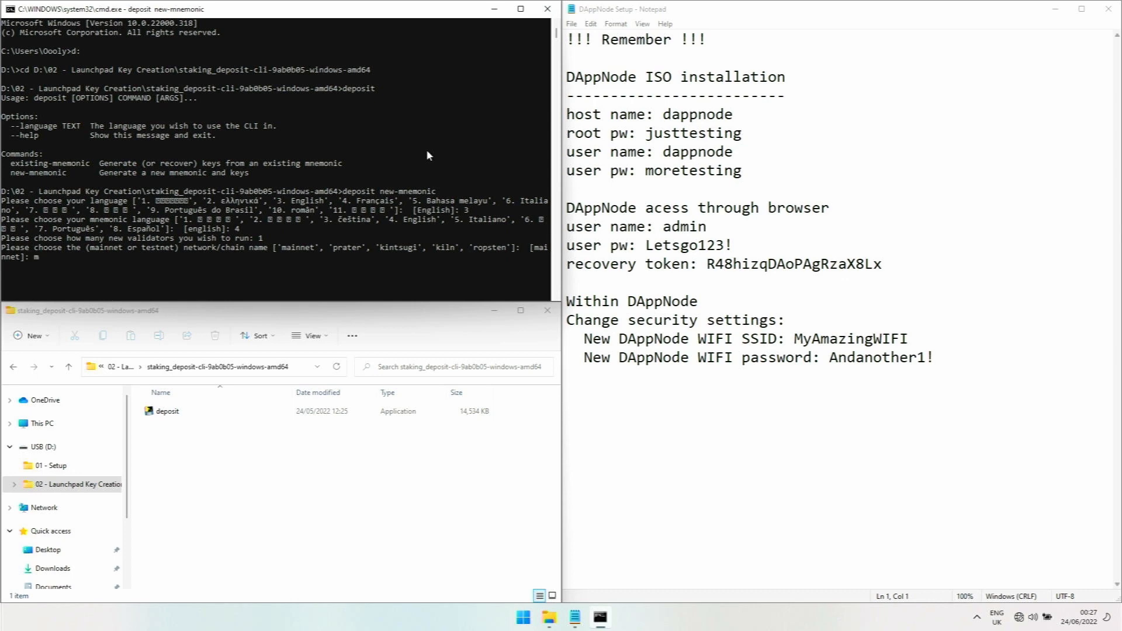
pyautogui.write('ainnet')
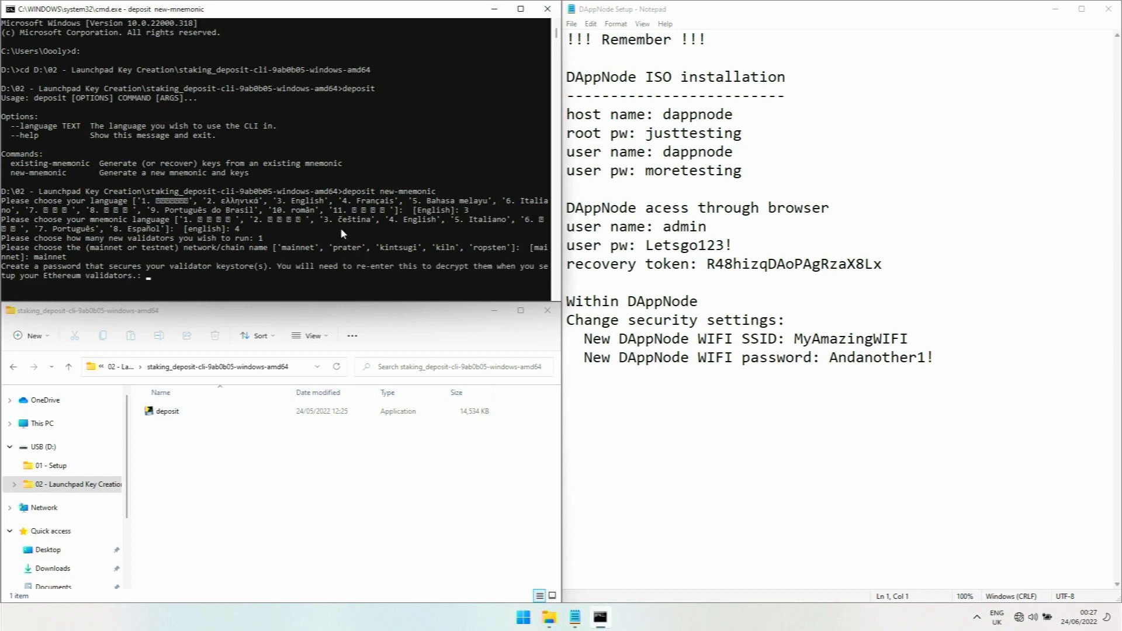
pyautogui.moveTo(219, 282)
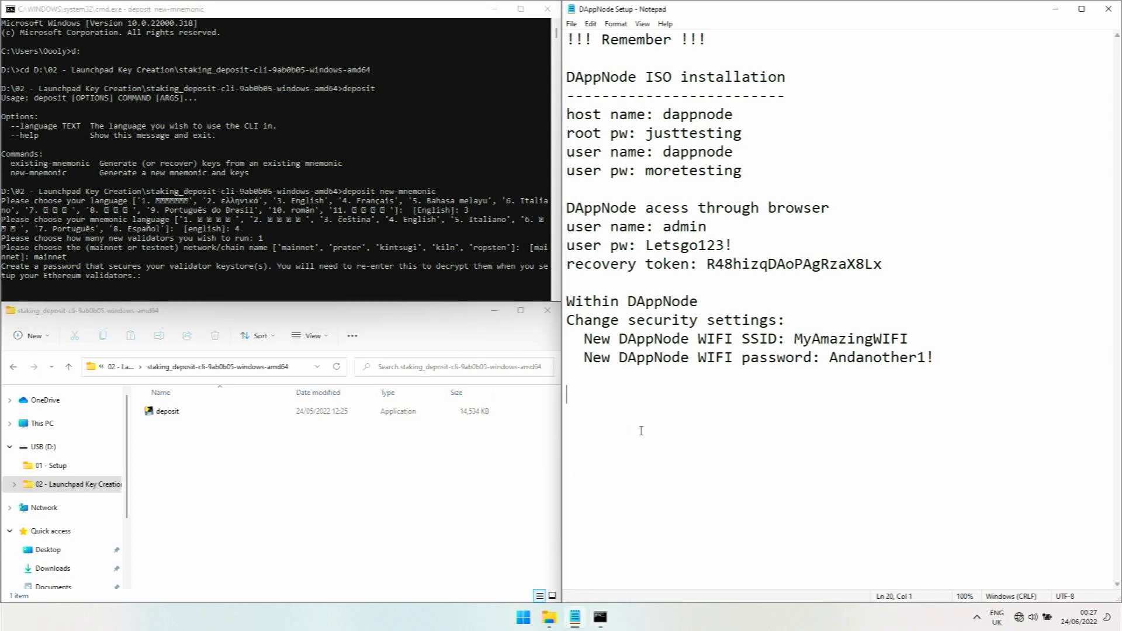
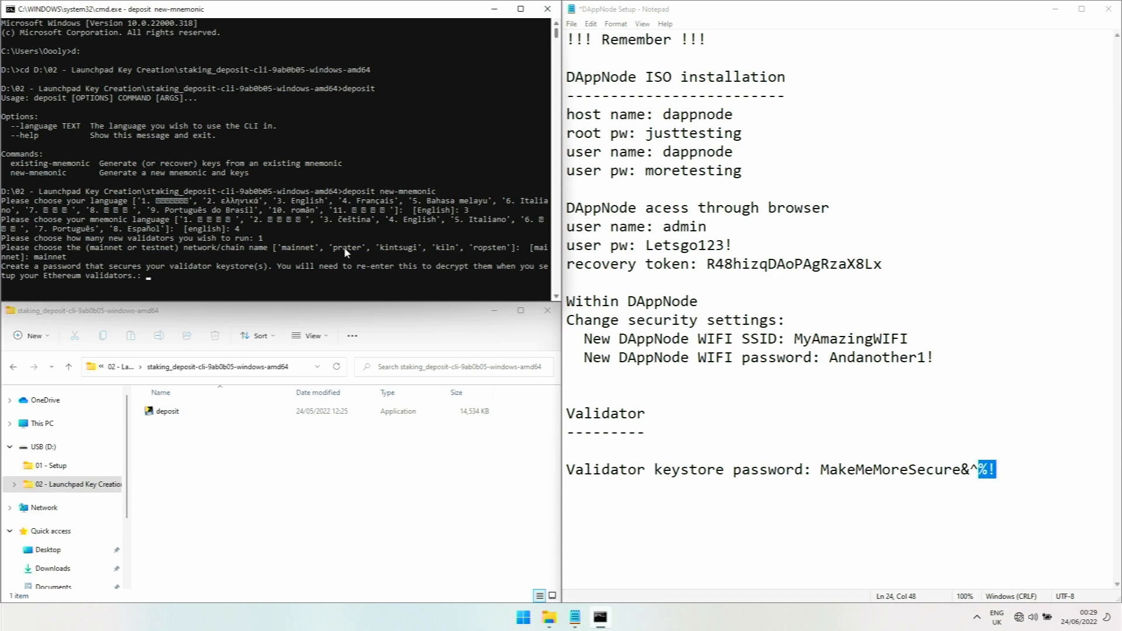
pyautogui.press('enter')
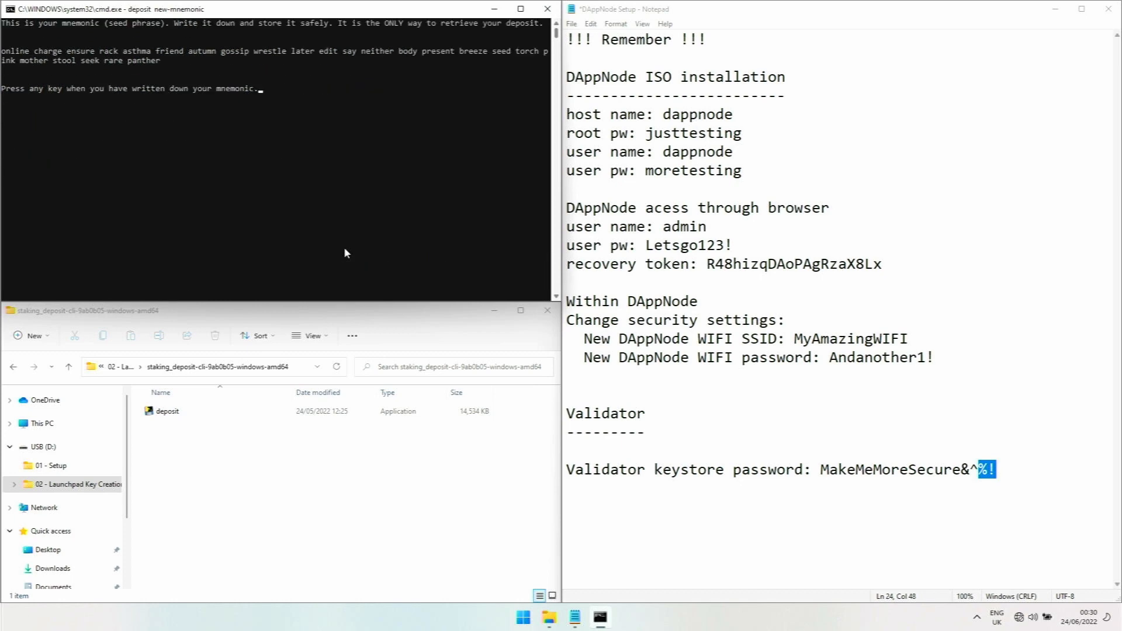
pyautogui.moveTo(118, 91)
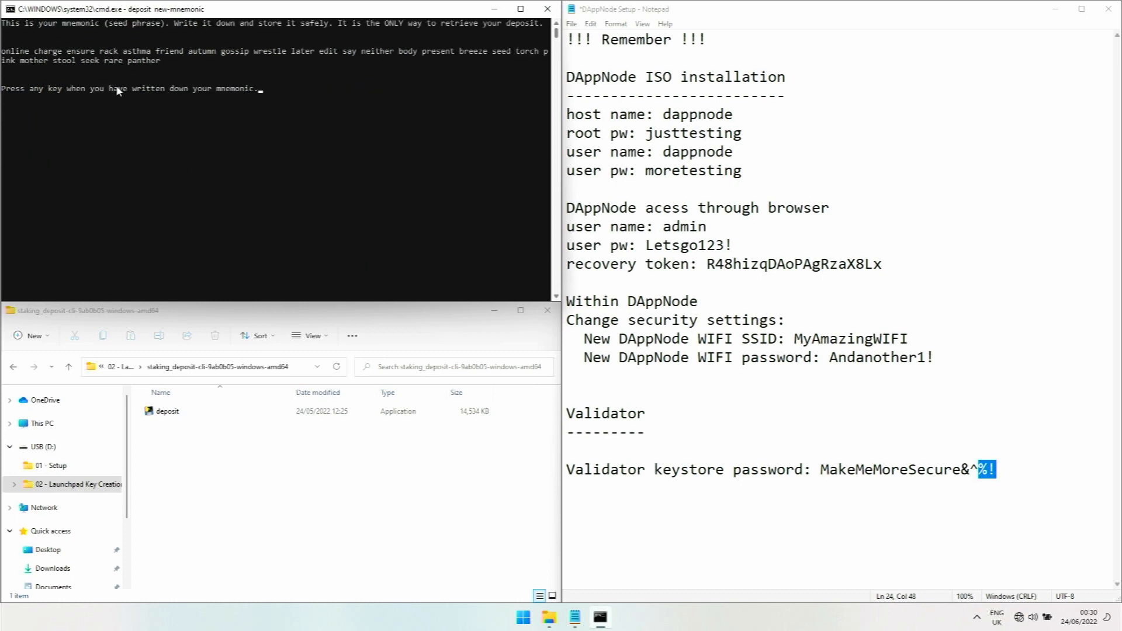
pyautogui.moveTo(146, 33)
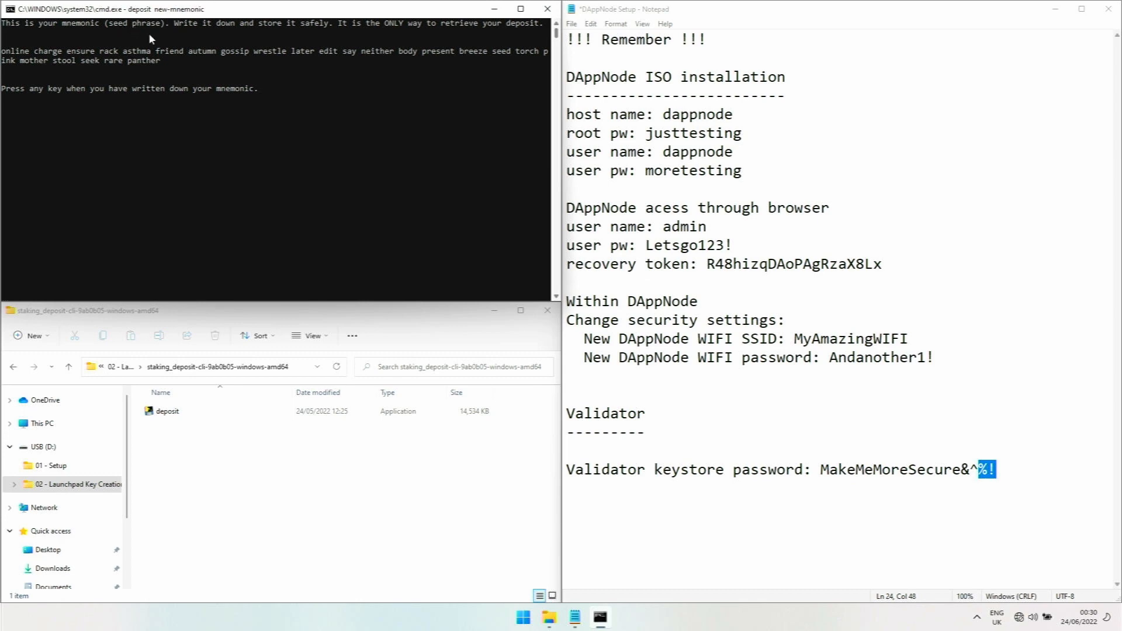
pyautogui.moveTo(284, 52)
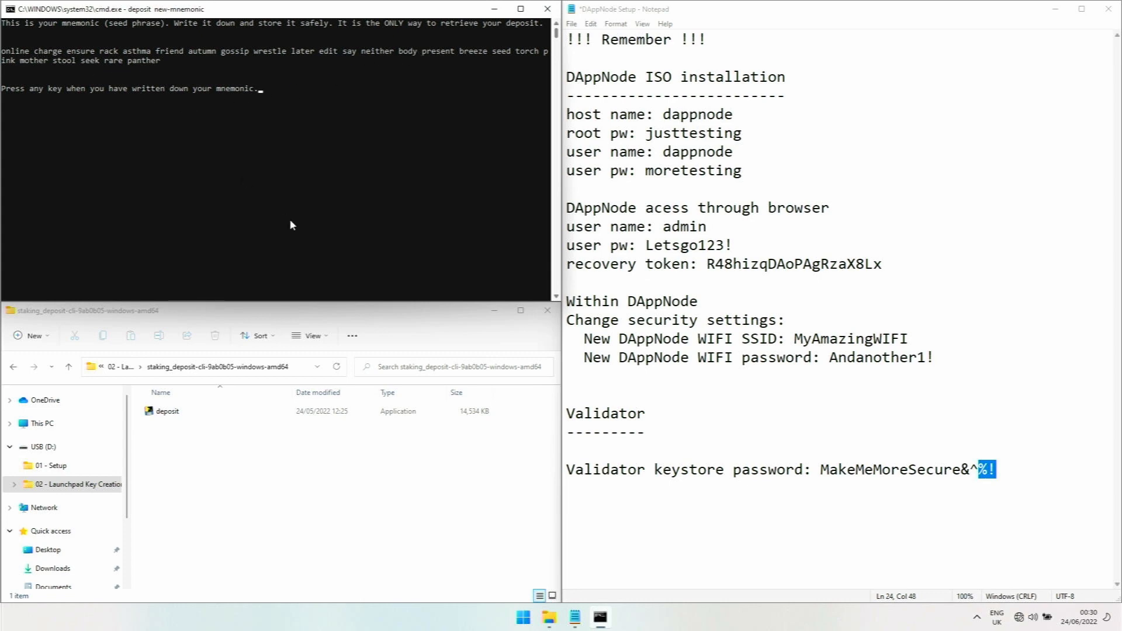
# Add a 'mnemonic phrase (seed phrase):' line to the notes and save them.
pyautogui.click(647, 500)
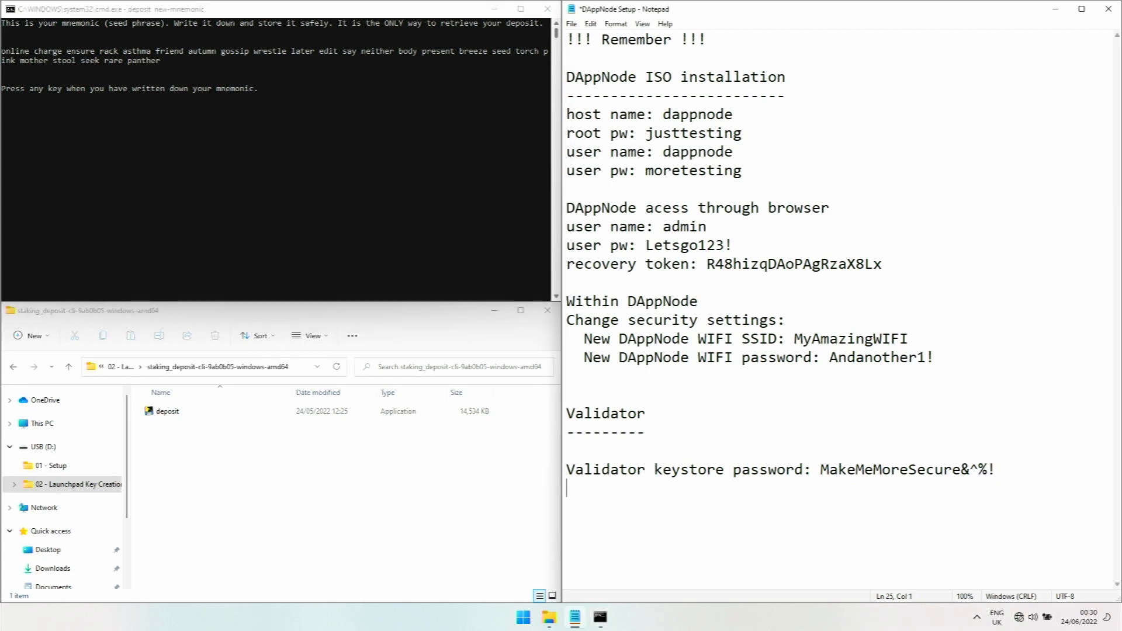
pyautogui.write('mnemonic phrase (seed phrase):')
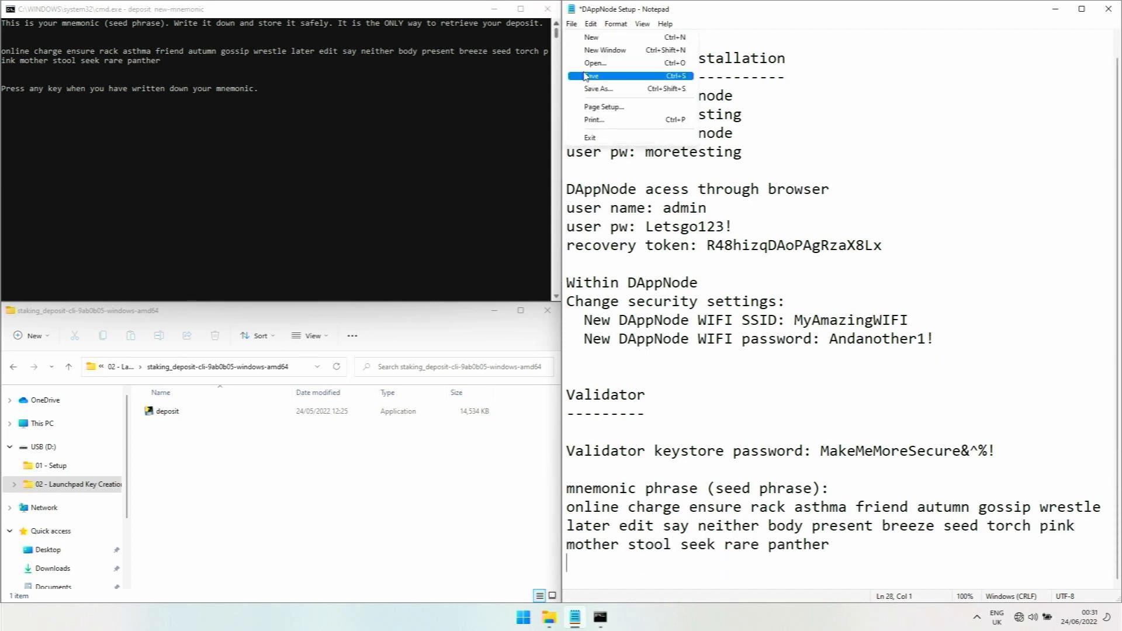
pyautogui.click(590, 76)
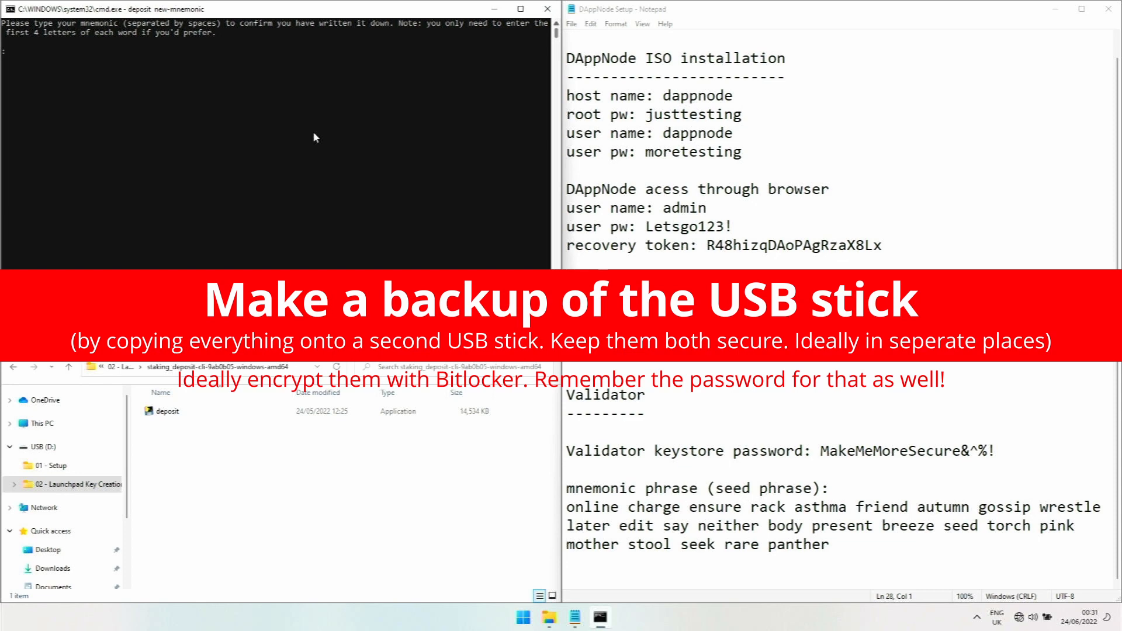
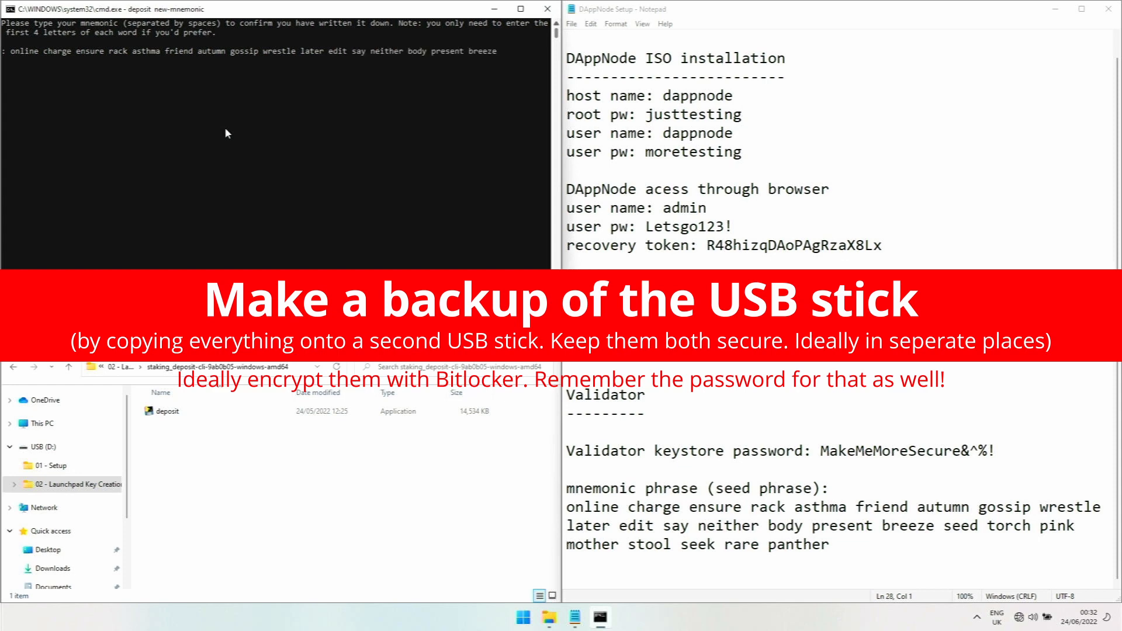
pyautogui.press('enter')
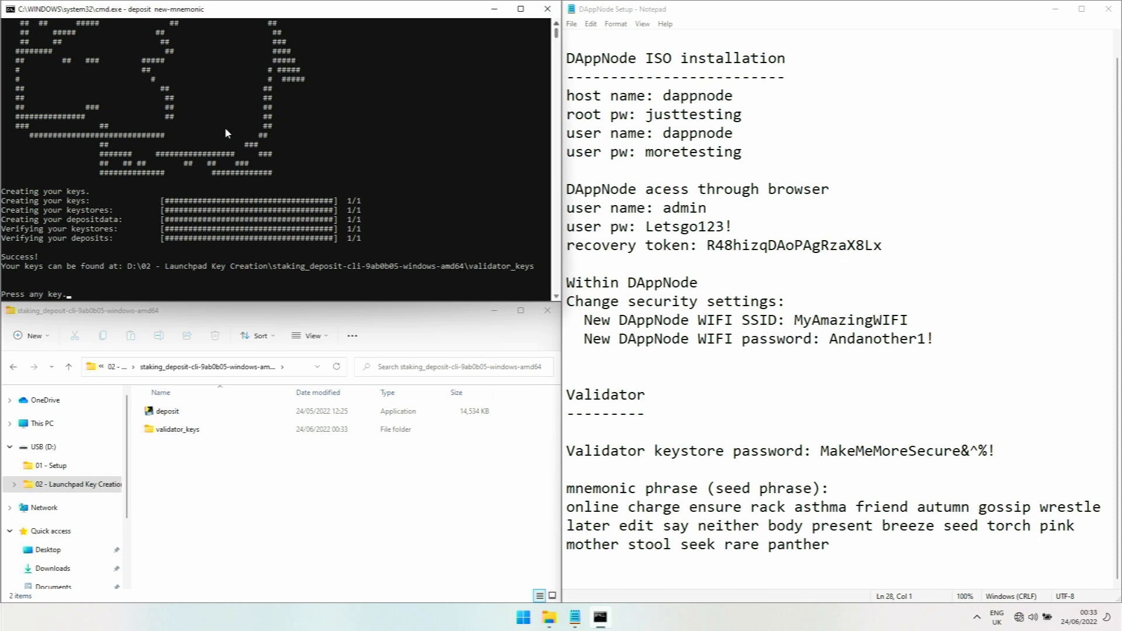
pyautogui.moveTo(166, 270)
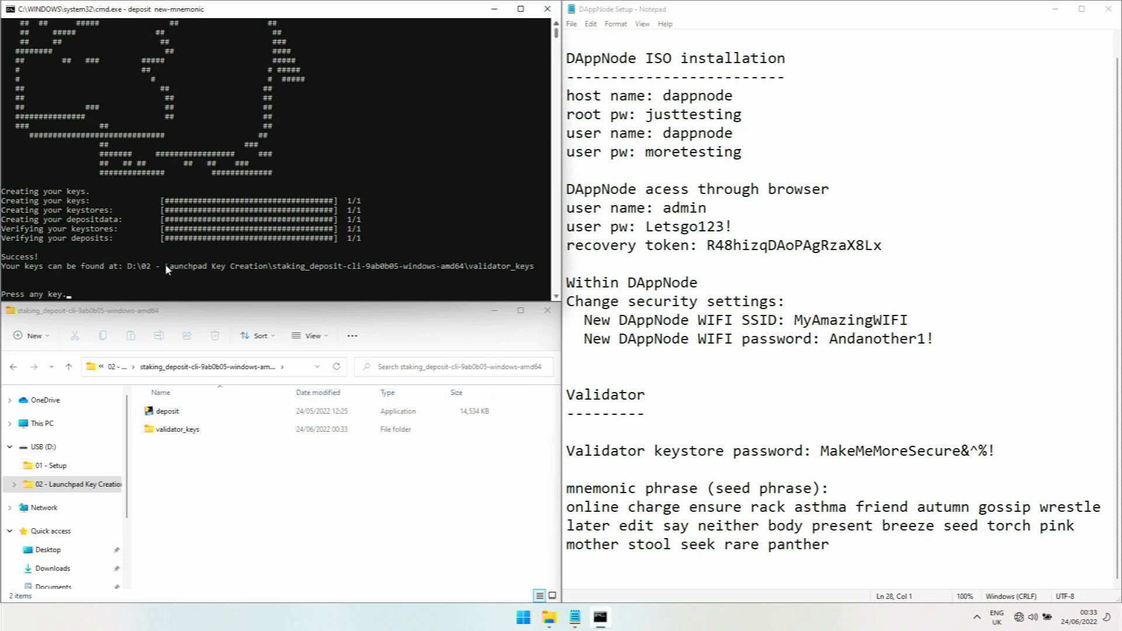
pyautogui.moveTo(471, 277)
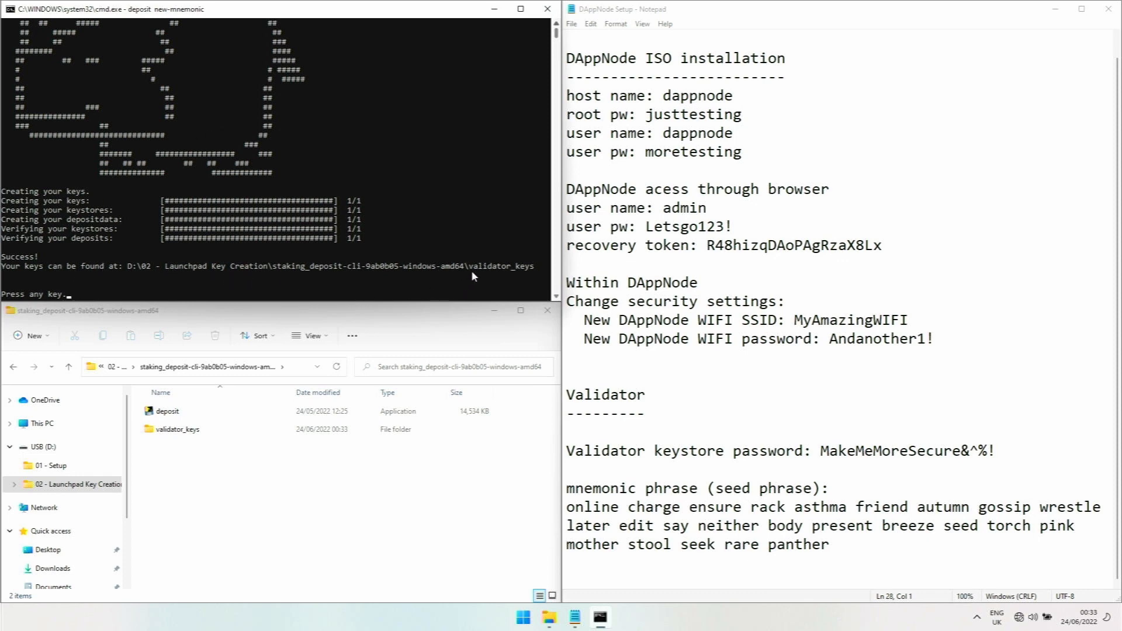
# Open validator_keys and select its deposit_data and keystore JSON files.
pyautogui.click(176, 428)
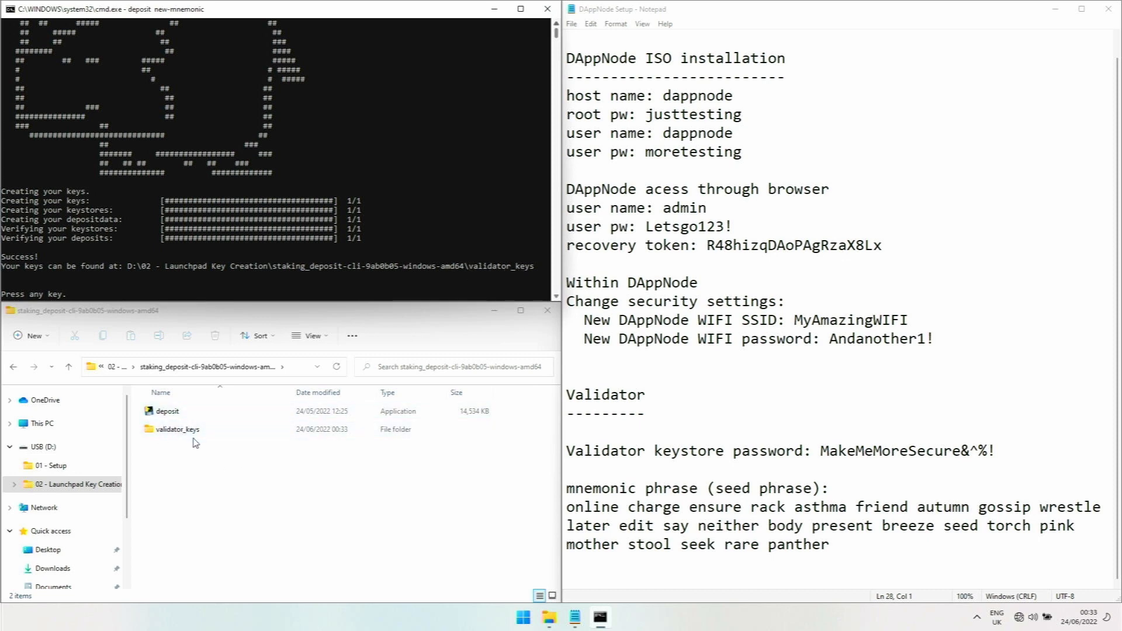
pyautogui.doubleClick(176, 429)
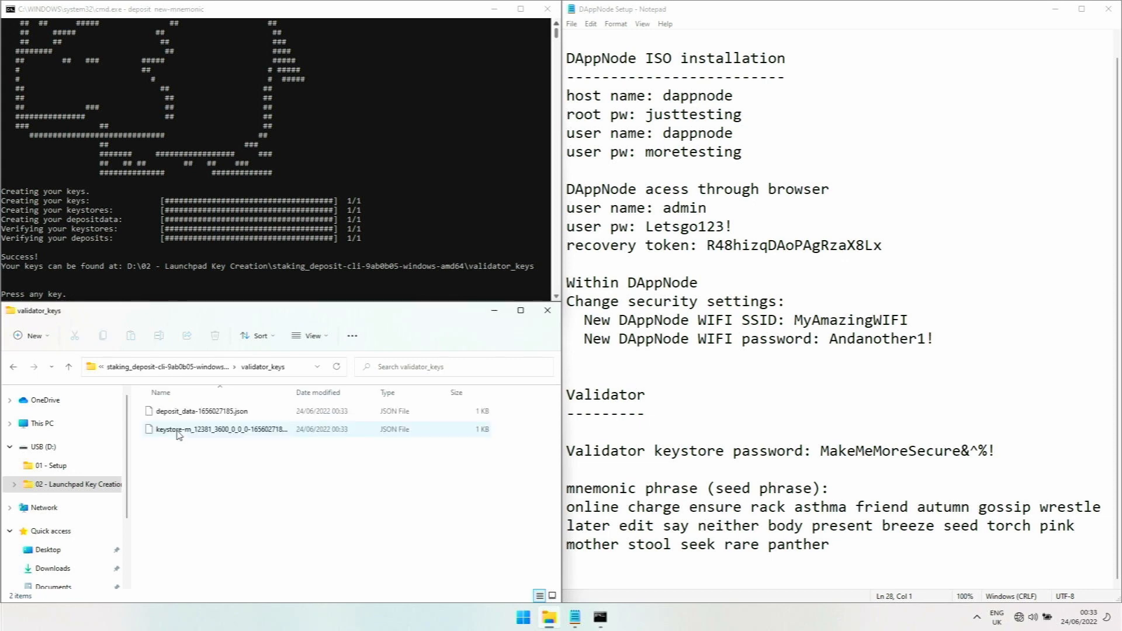
pyautogui.moveTo(226, 432)
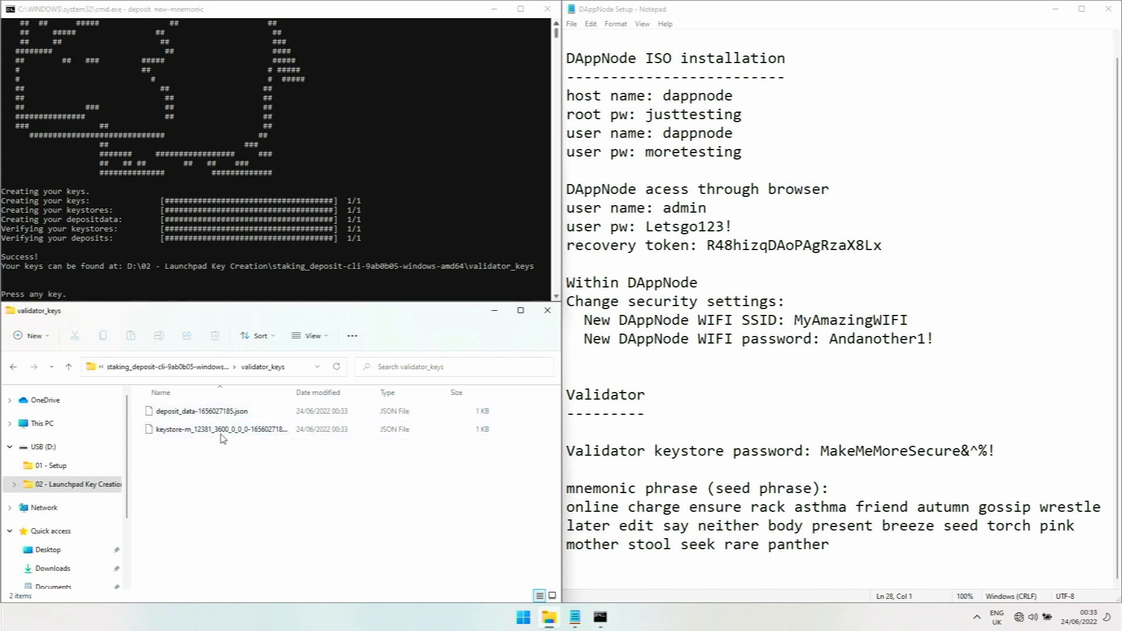
pyautogui.click(203, 410)
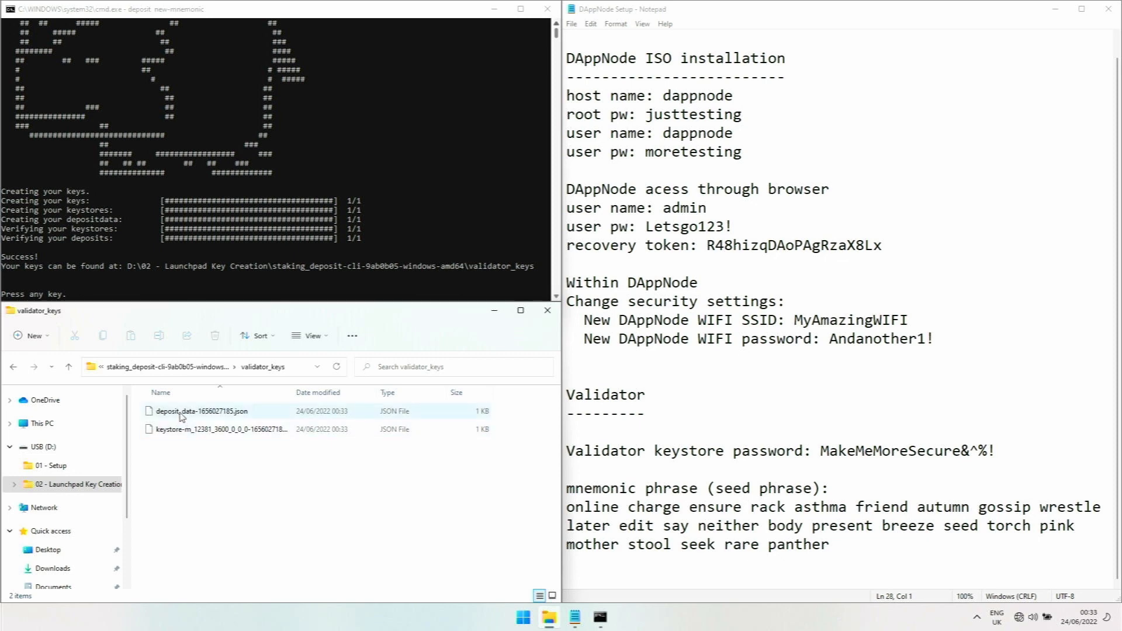
pyautogui.click(203, 410)
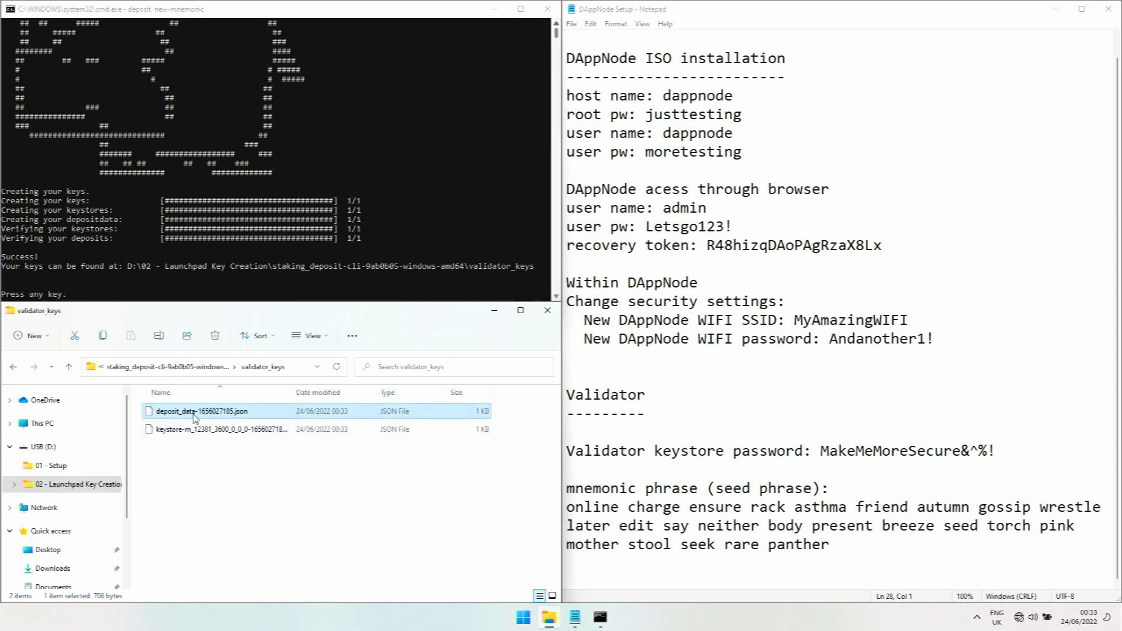
pyautogui.click(218, 429)
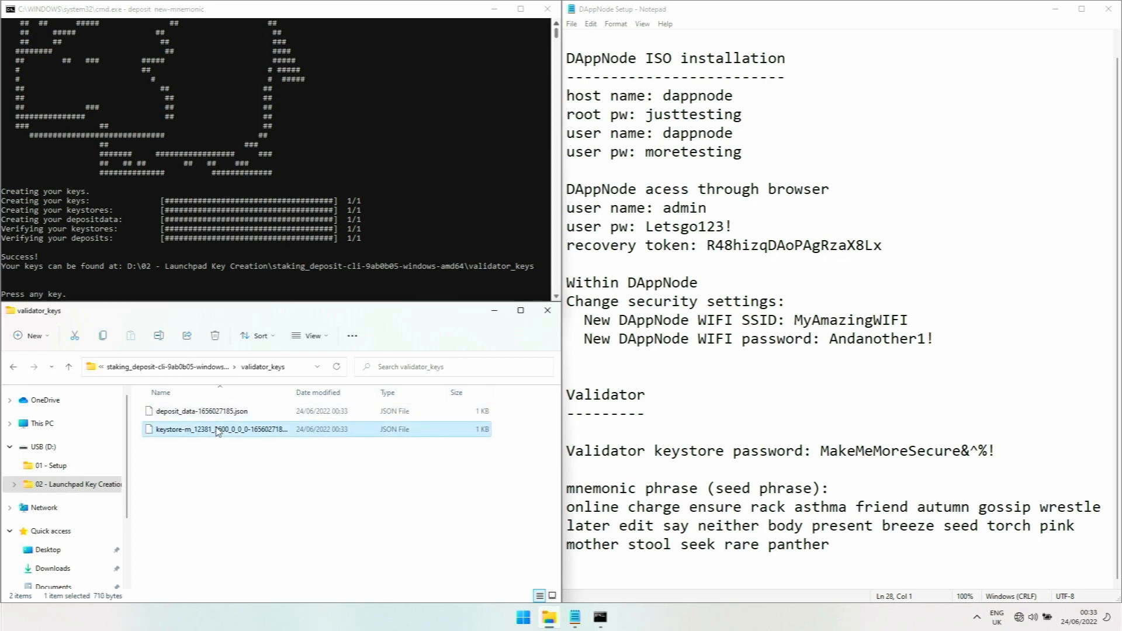